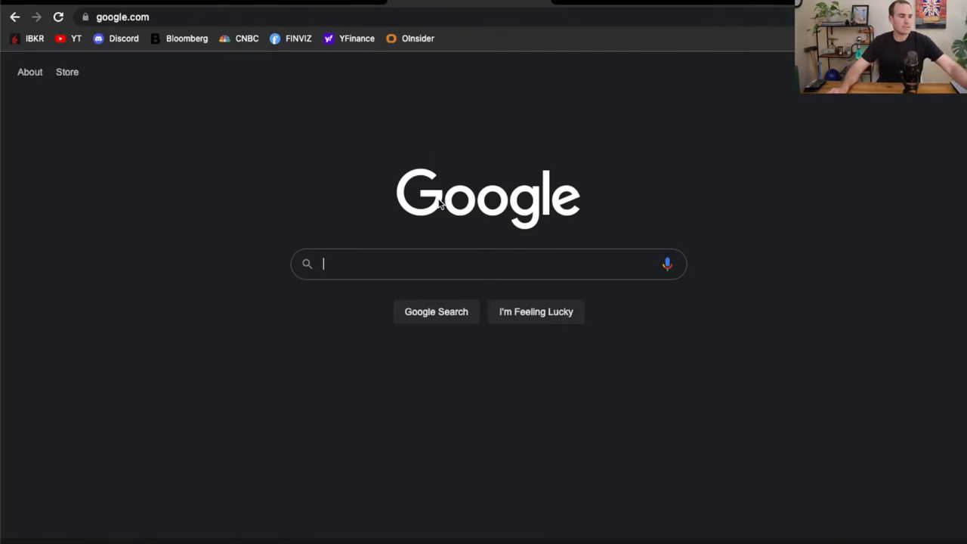
Step: Search Google for 'finviz' and open the FINVIZ.com Stock Screener result
text(finviz)
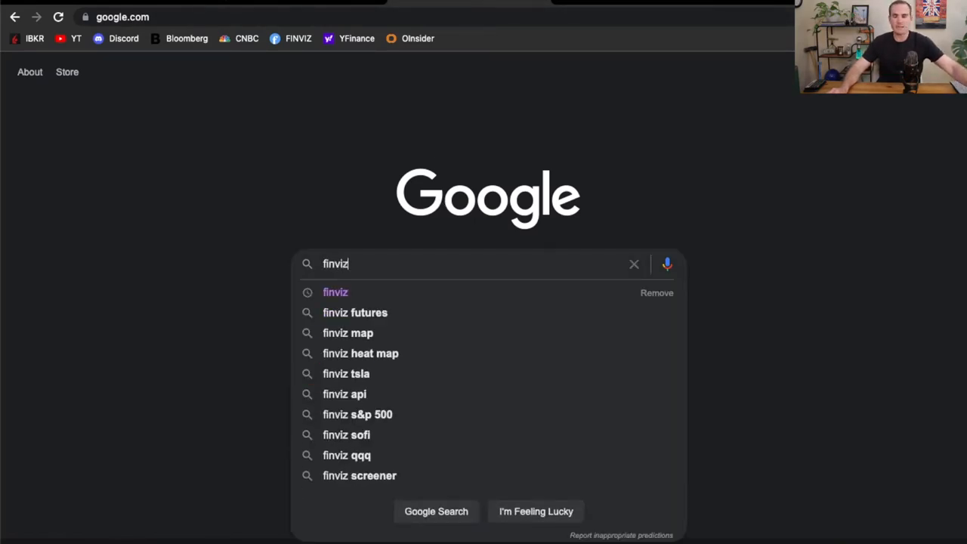
mouse_move(436, 293)
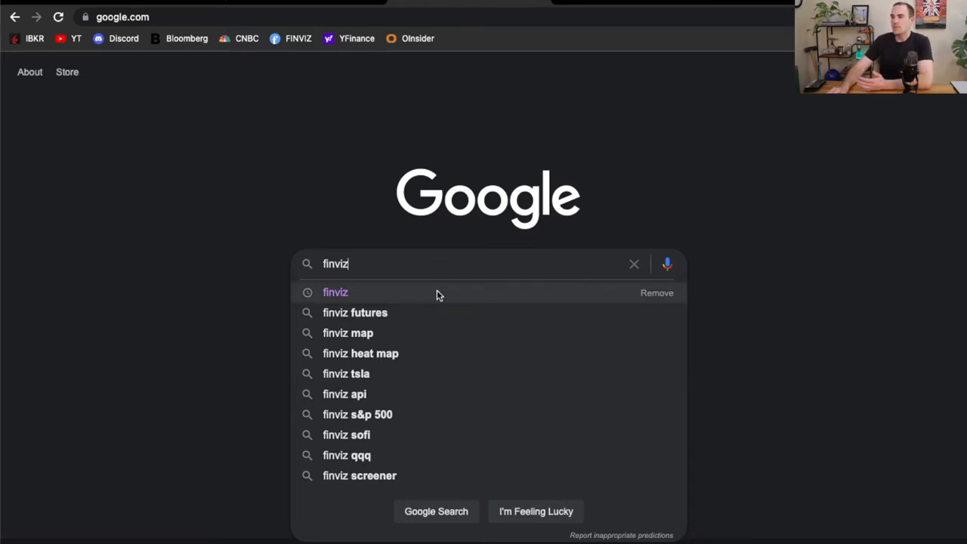
click(336, 293)
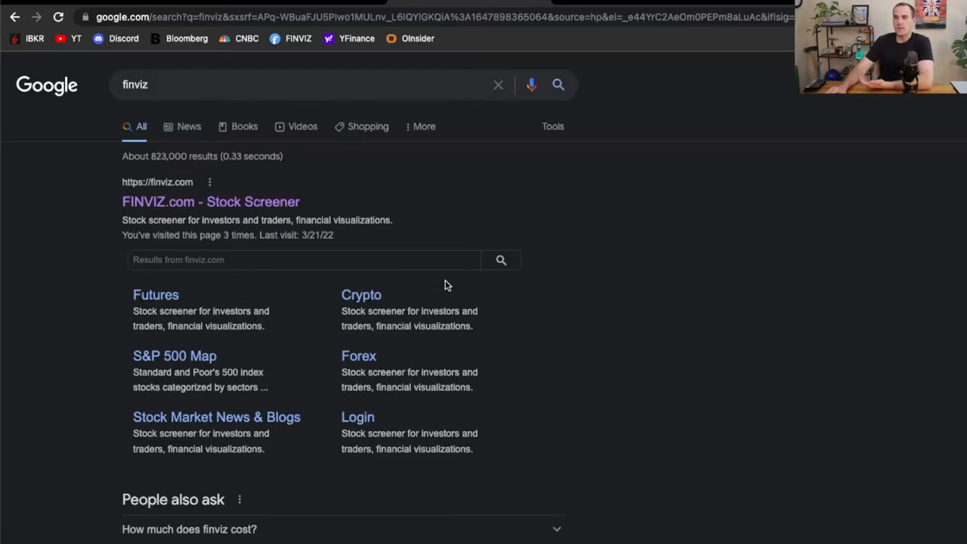
double_click(343, 220)
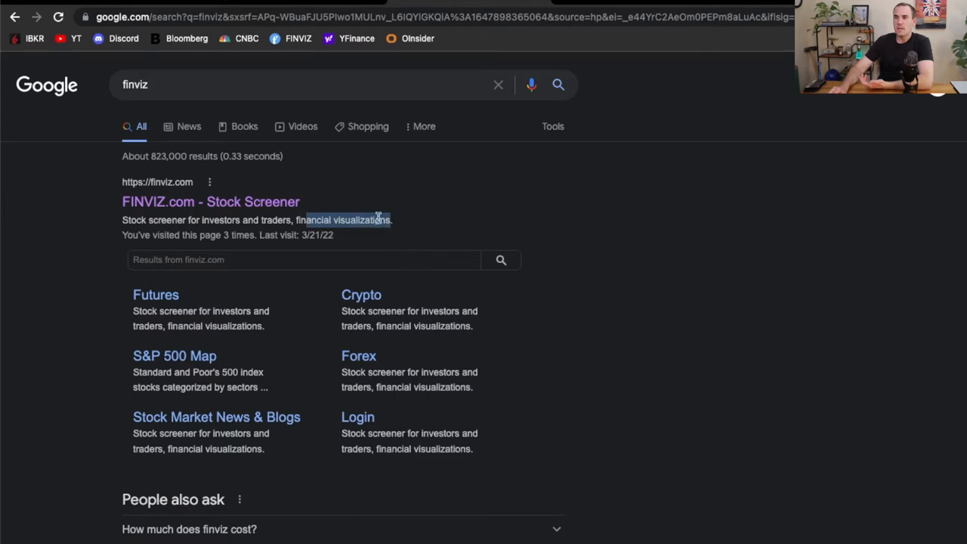
click(210, 201)
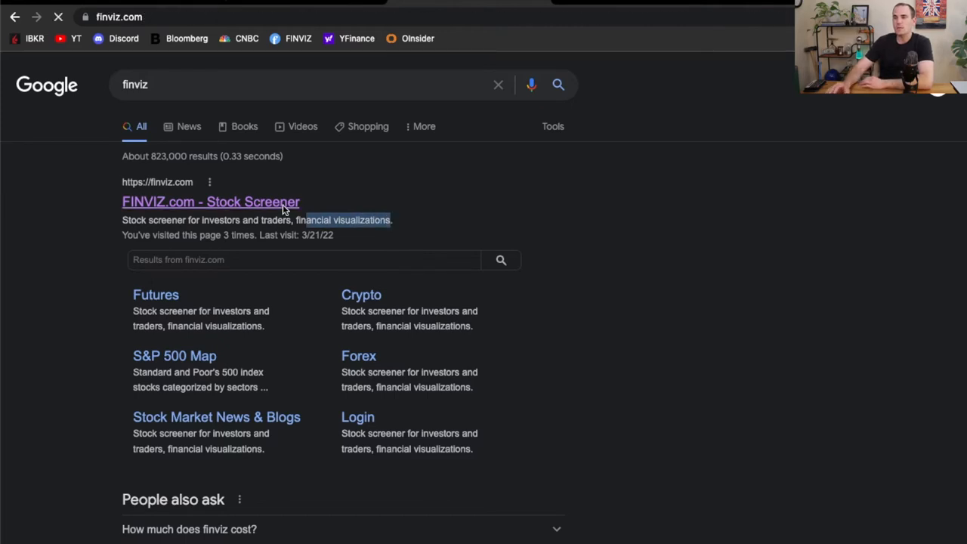
click(210, 202)
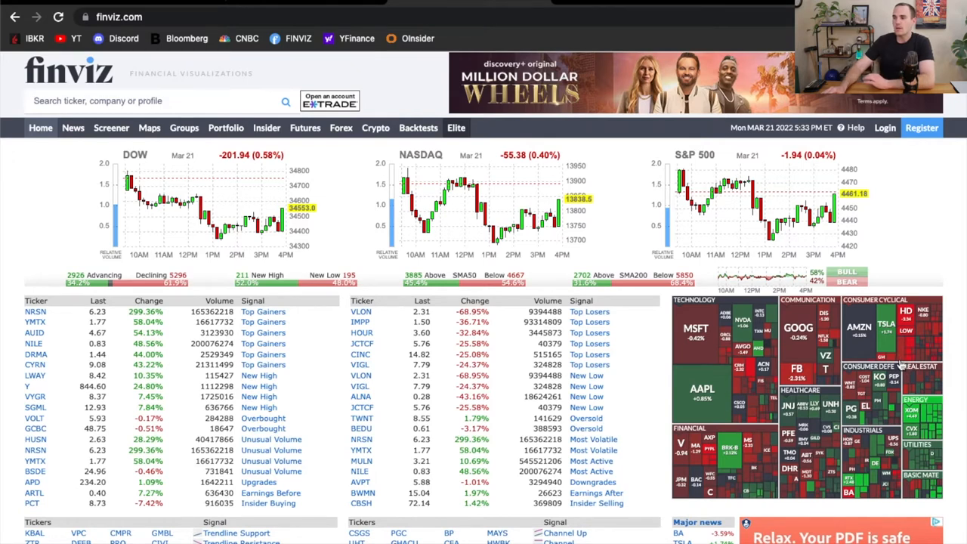
mouse_move(651, 328)
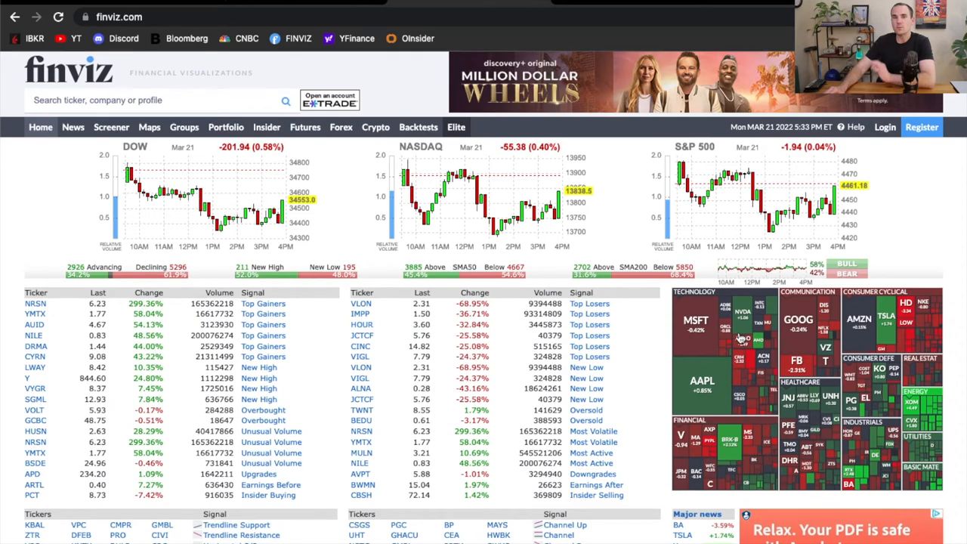
Step: Go to Maps for the S&P 500 sector heat map and dismiss the covering ad
click(148, 127)
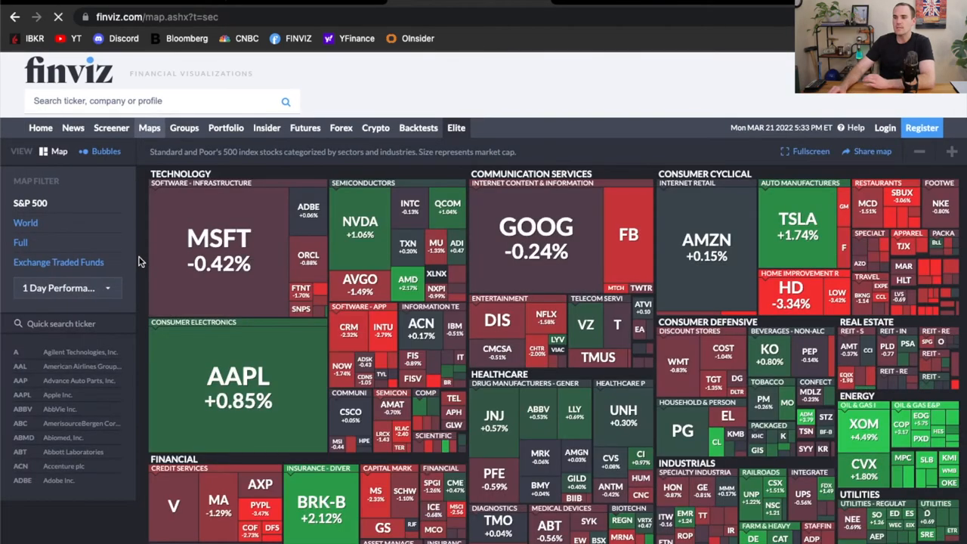
scroll(down, 3)
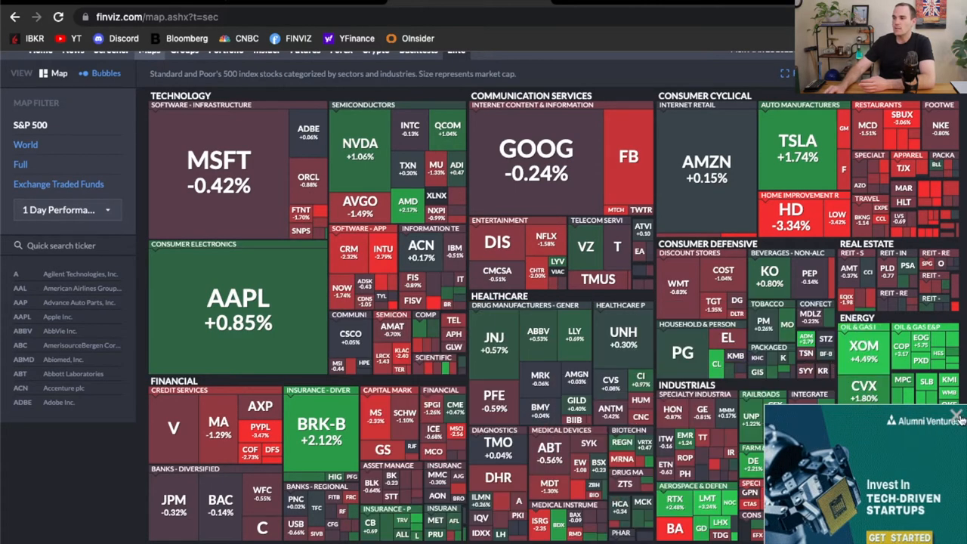
click(956, 414)
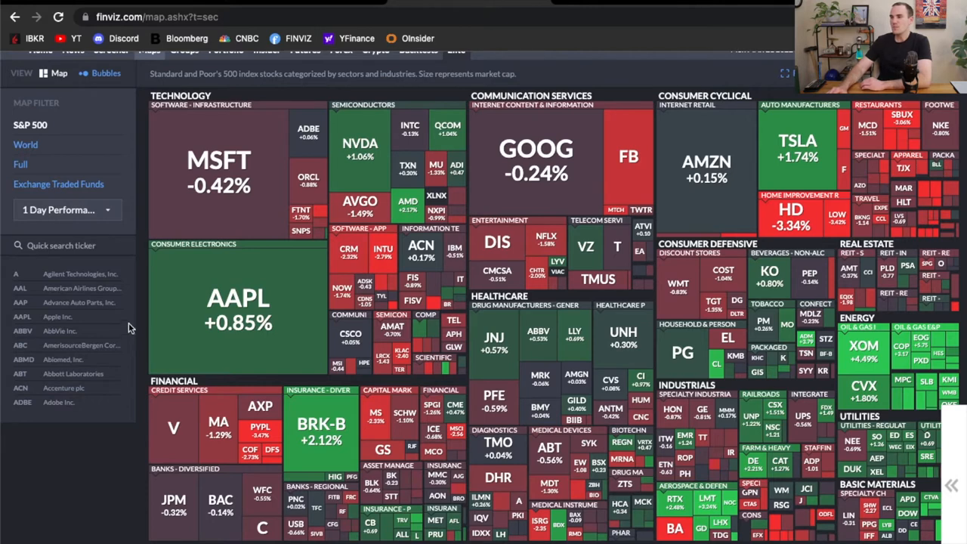
mouse_move(797, 143)
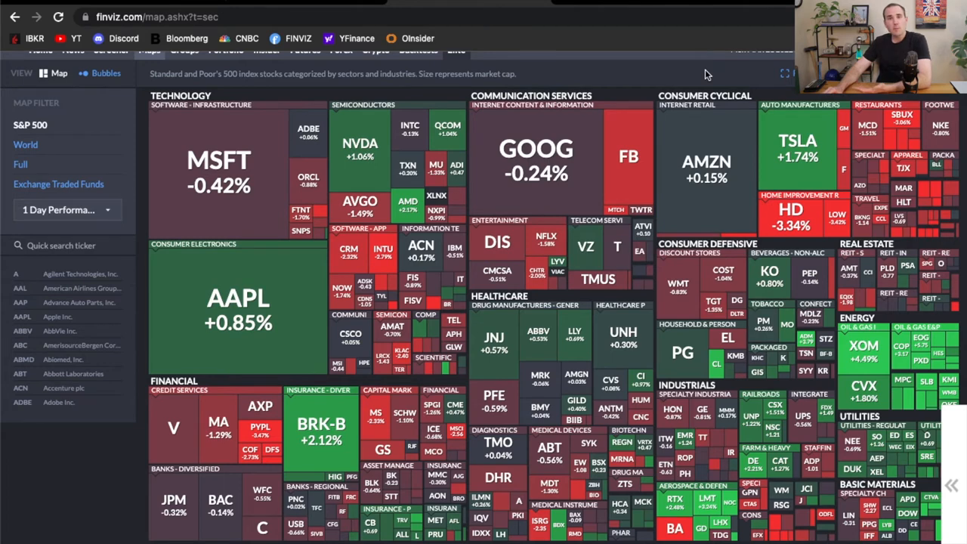
mouse_move(706, 71)
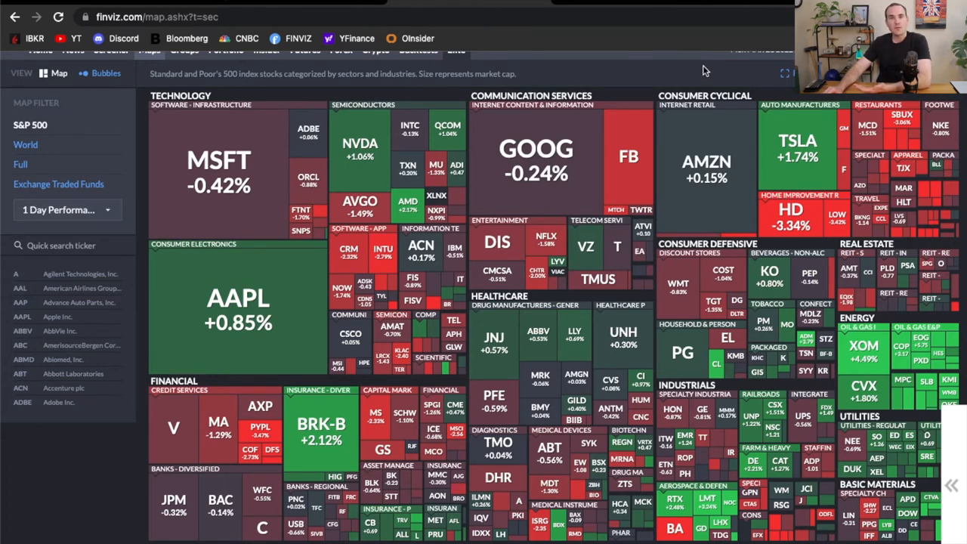
scroll(down, 3)
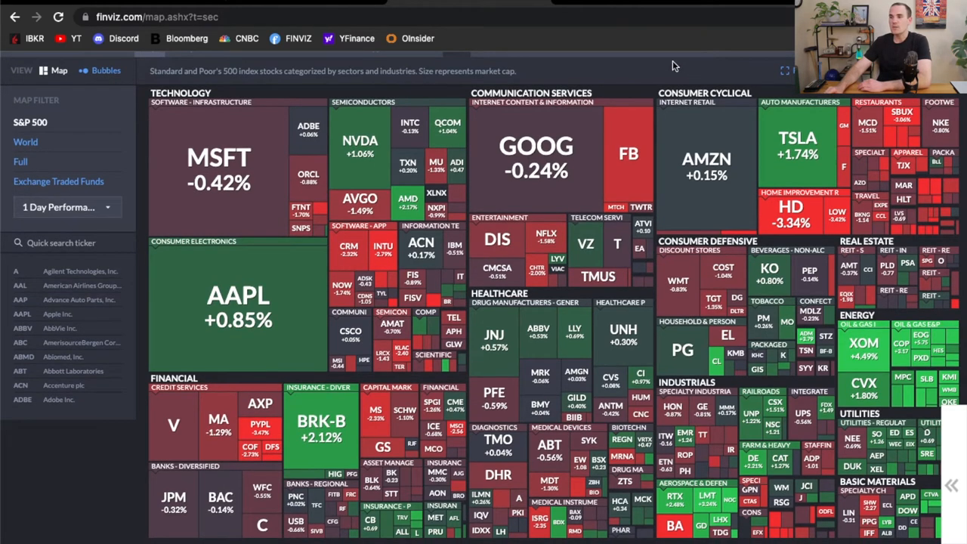
mouse_move(219, 167)
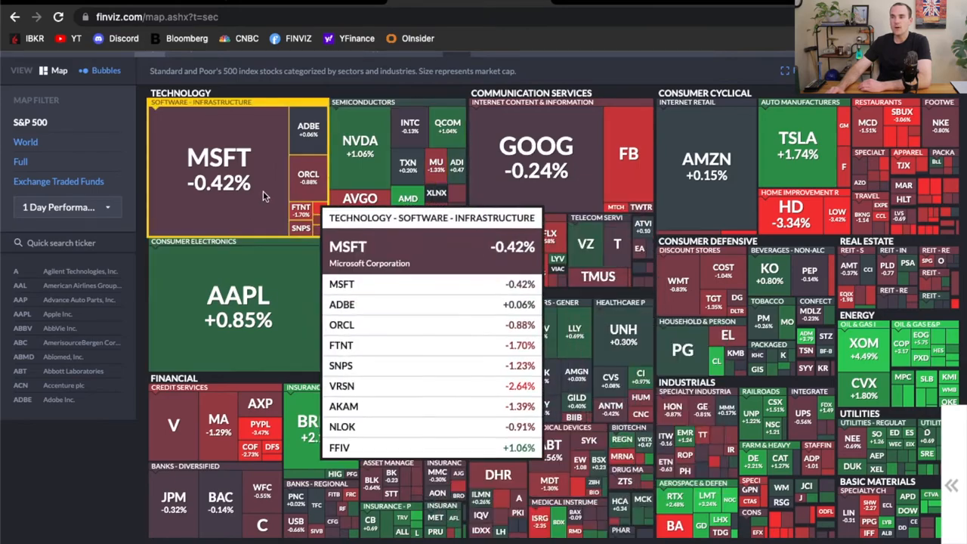
mouse_move(536, 148)
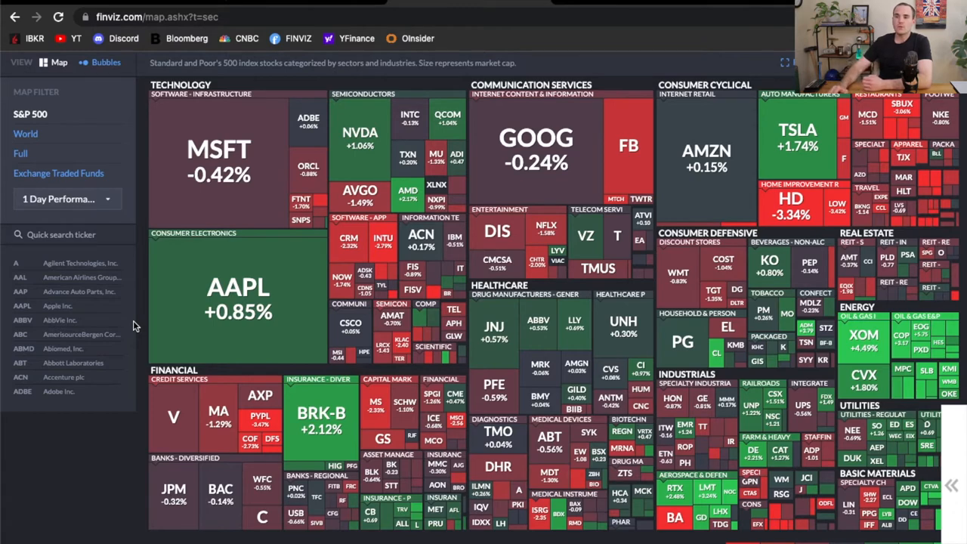
Step: Switch the heat map period from 1 Day Performance to 3 Months Performance
click(65, 199)
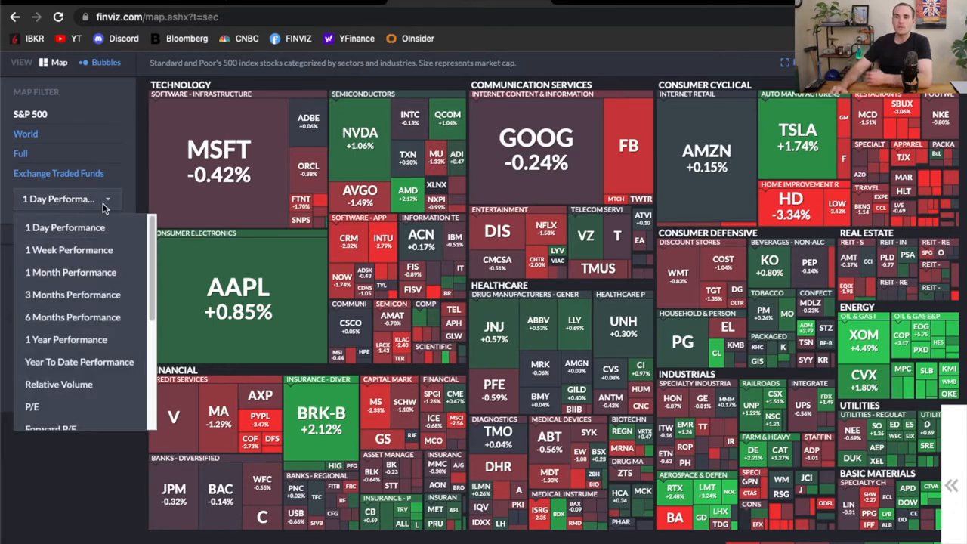
mouse_move(71, 272)
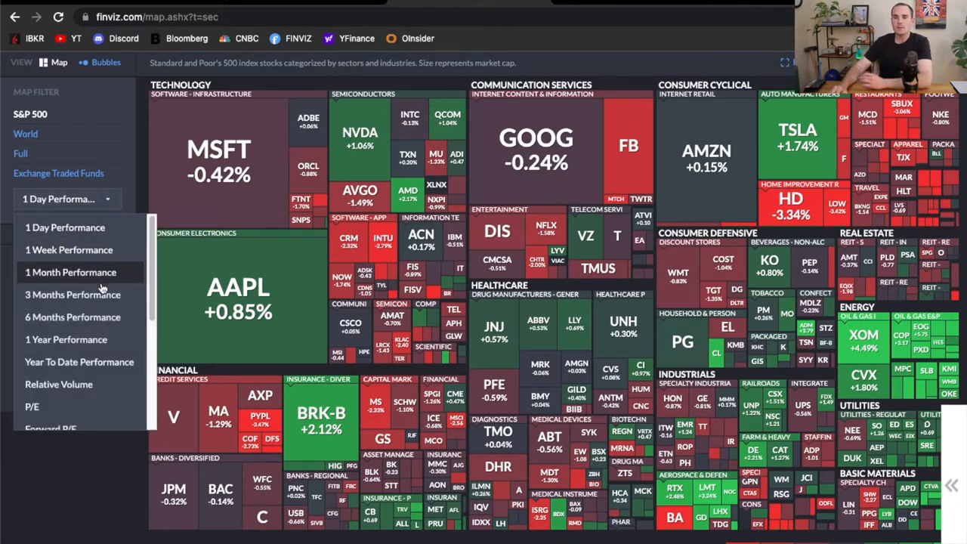
click(73, 294)
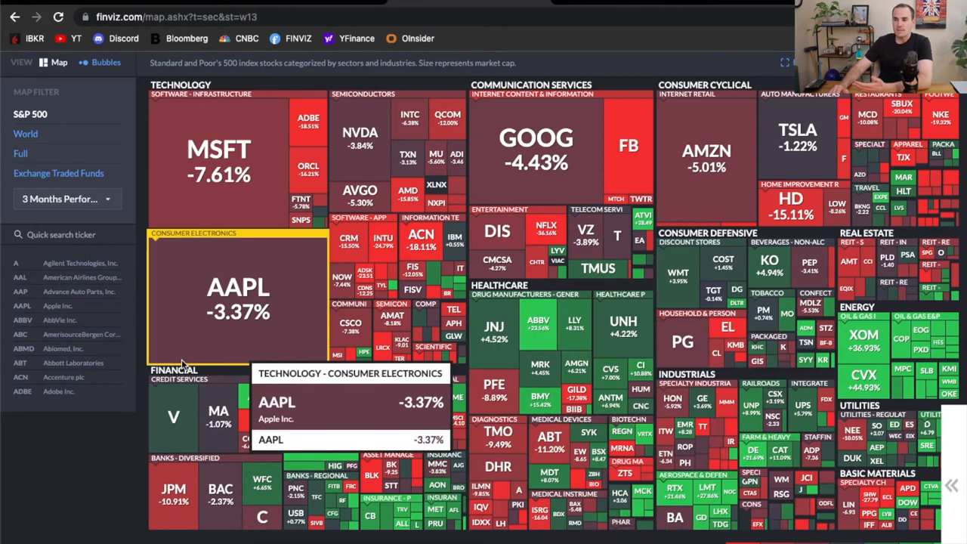
mouse_move(123, 361)
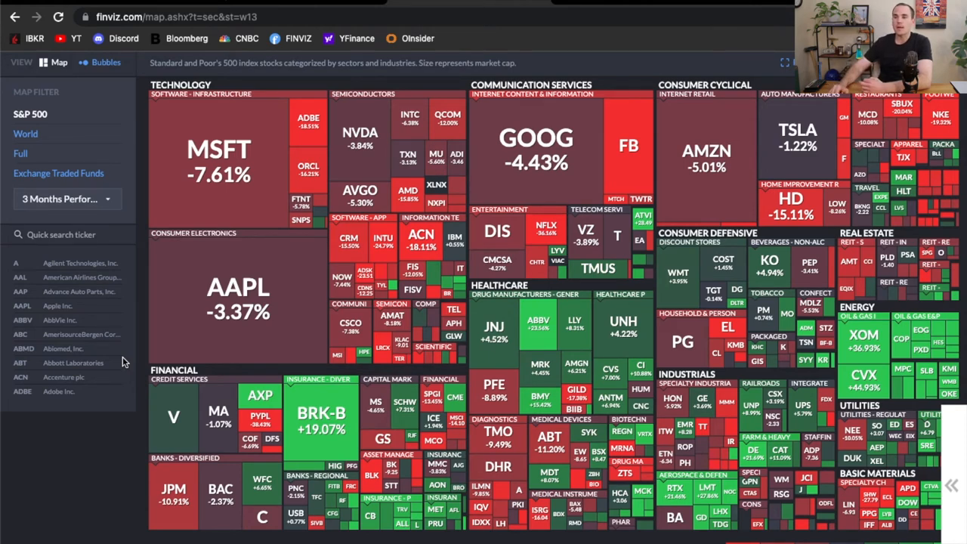
mouse_move(219, 152)
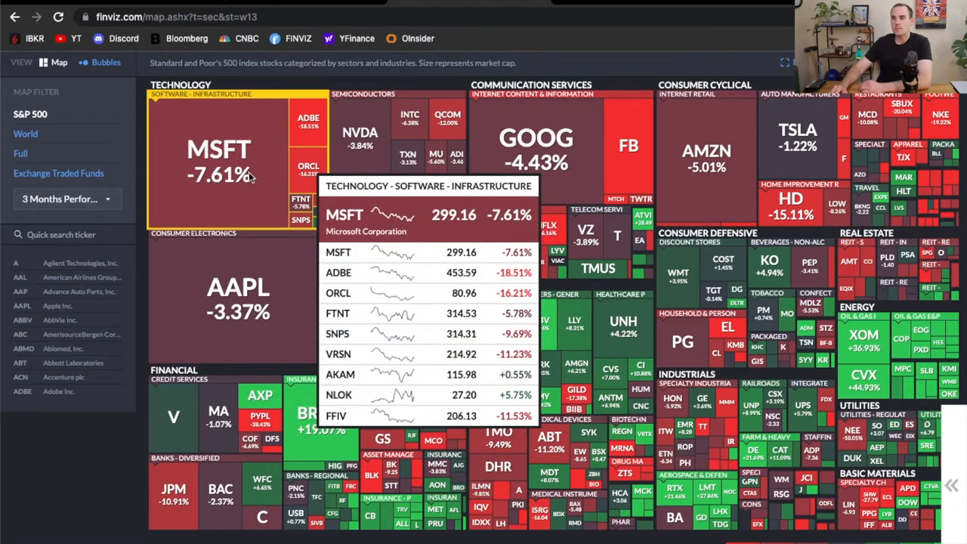
mouse_move(308, 120)
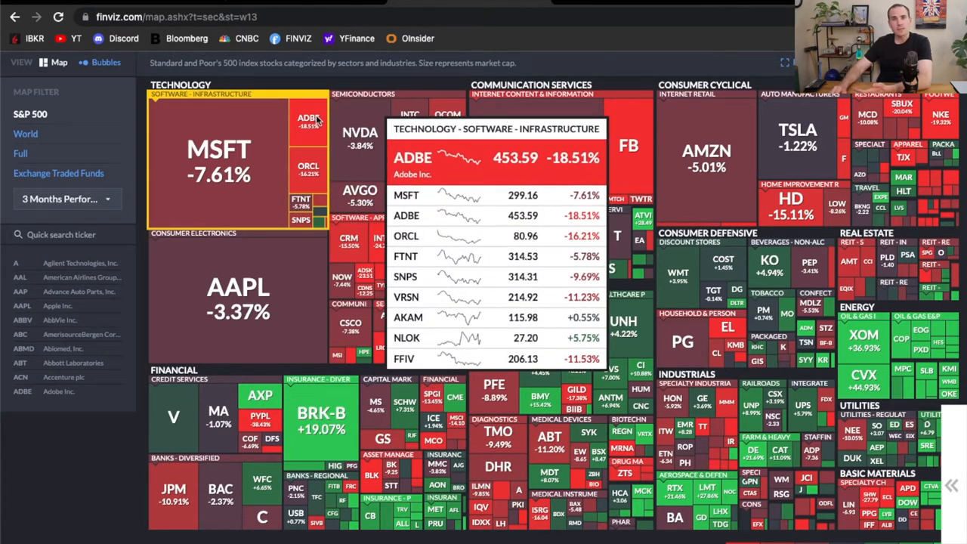
mouse_move(536, 139)
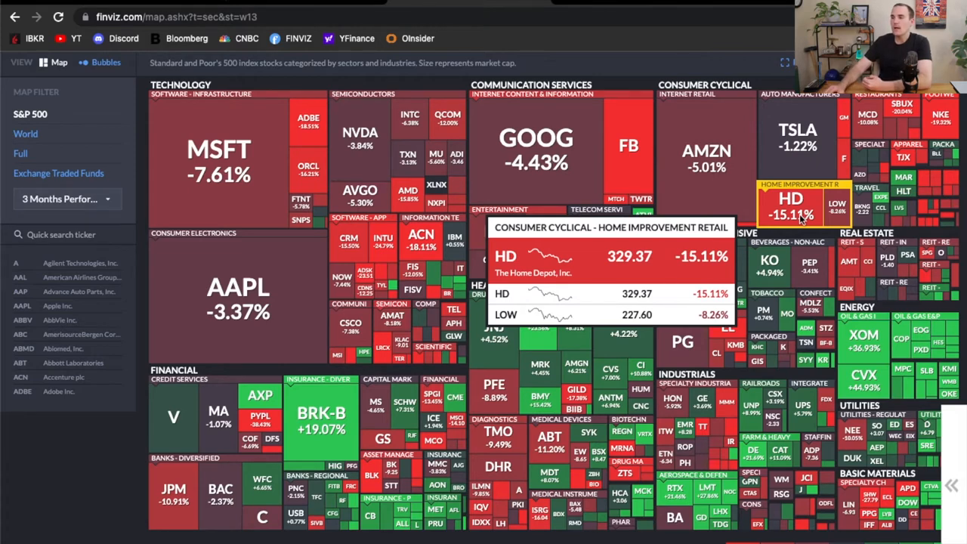
mouse_move(836, 202)
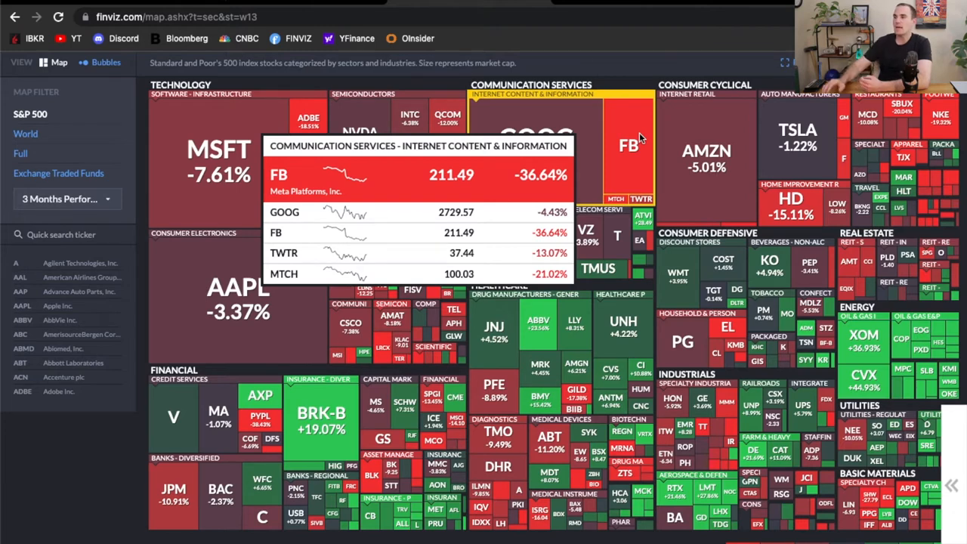
mouse_move(791, 204)
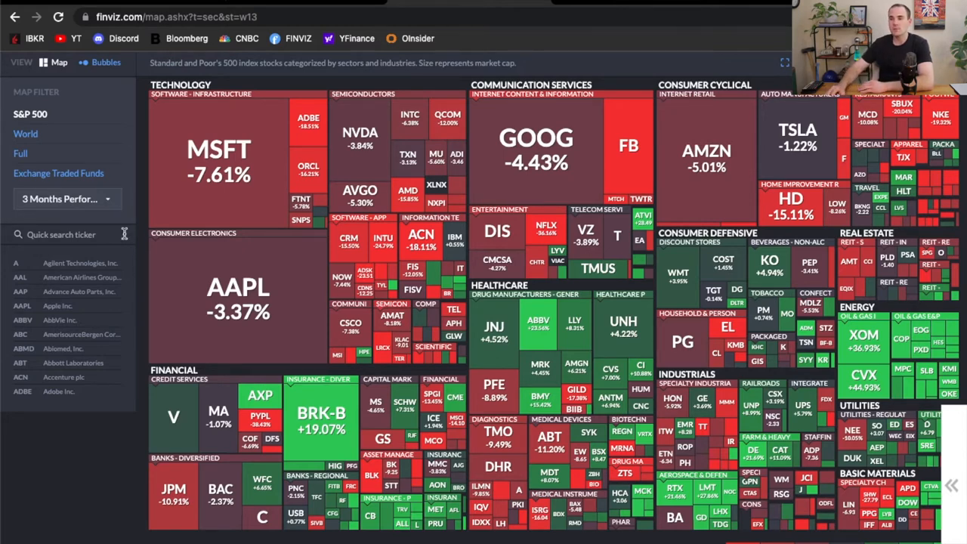
mouse_move(238, 295)
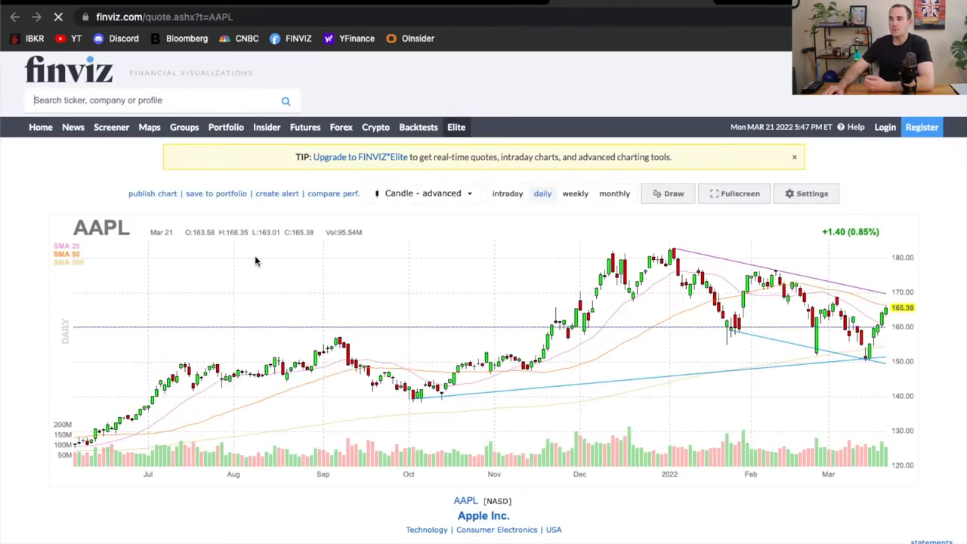
Step: View AAPL's chart with weekly candles, then return to the Maps heat map
click(575, 194)
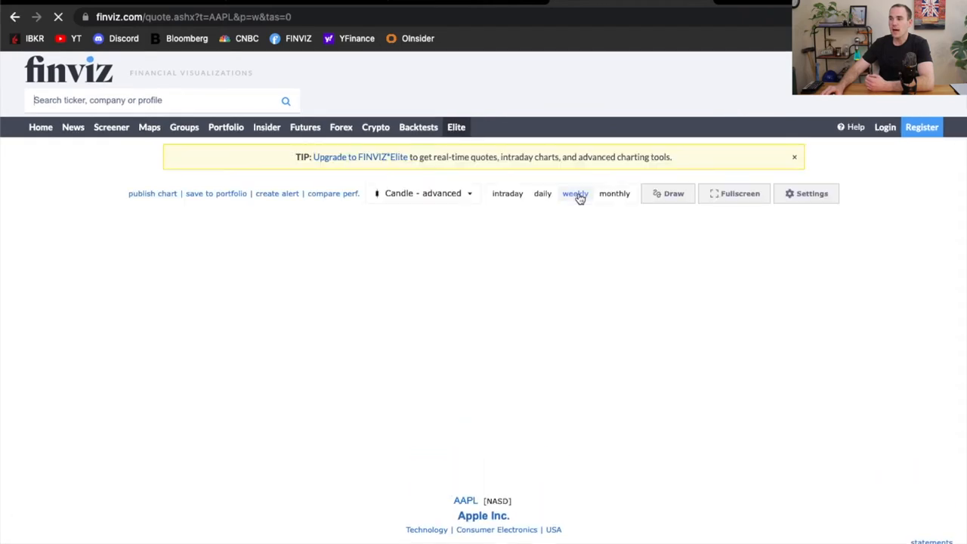
click(574, 194)
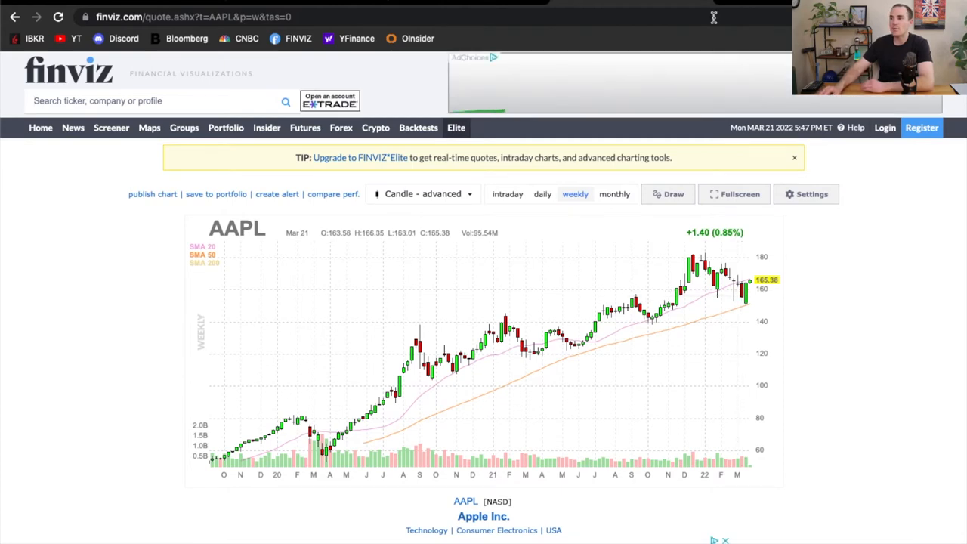
click(149, 127)
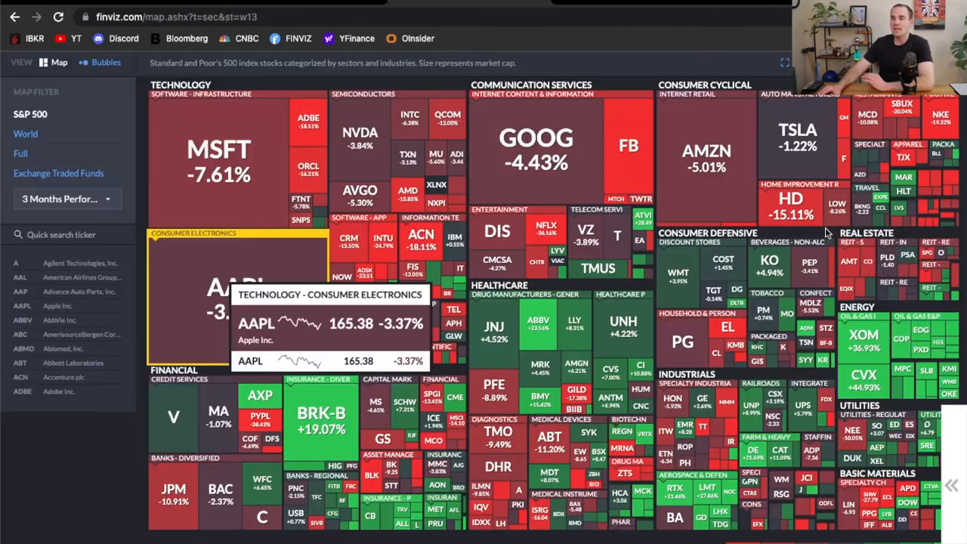
mouse_move(138, 274)
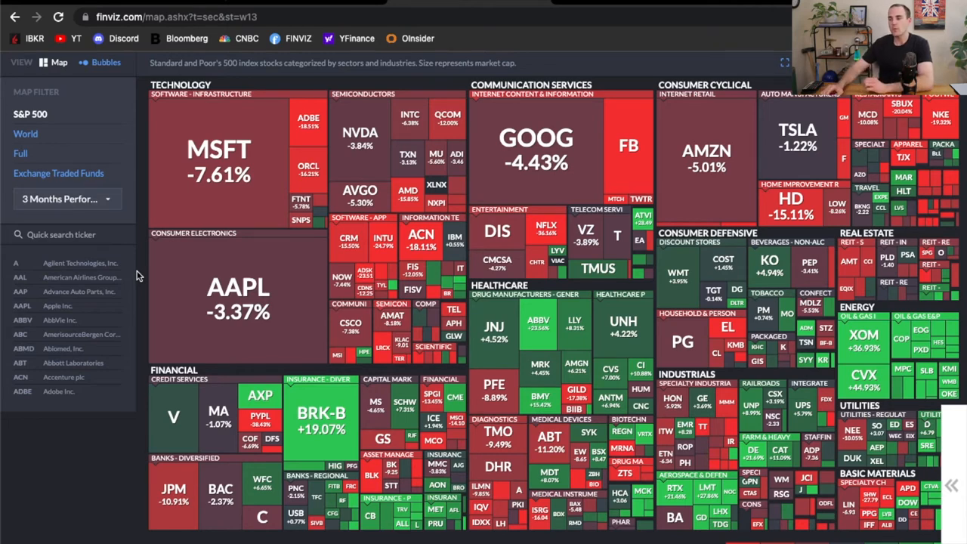
Step: Drop down the '3 Months Performance' period list in the Map Filter panel
click(65, 199)
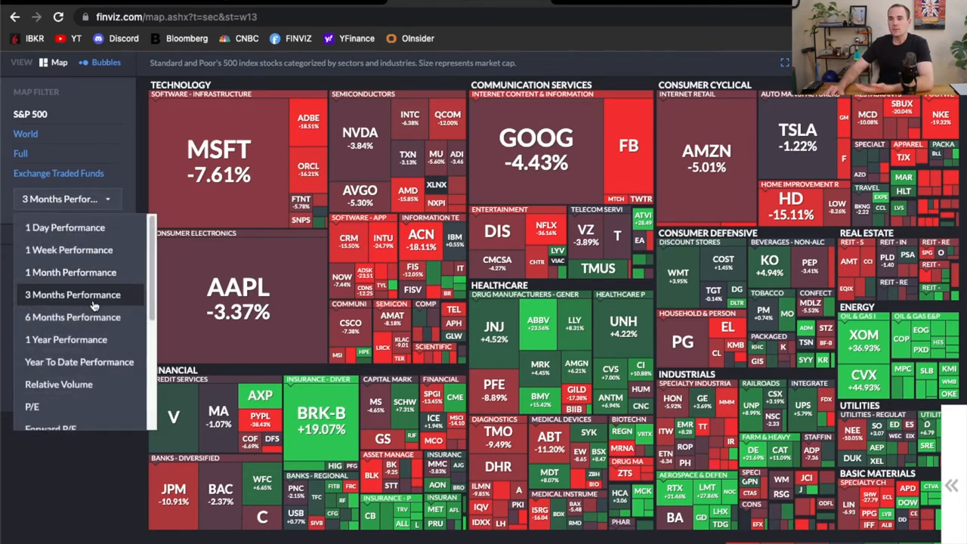
Step: Cycle the heat map through 6 Months to 1 Year Performance and keep it on one year
click(74, 316)
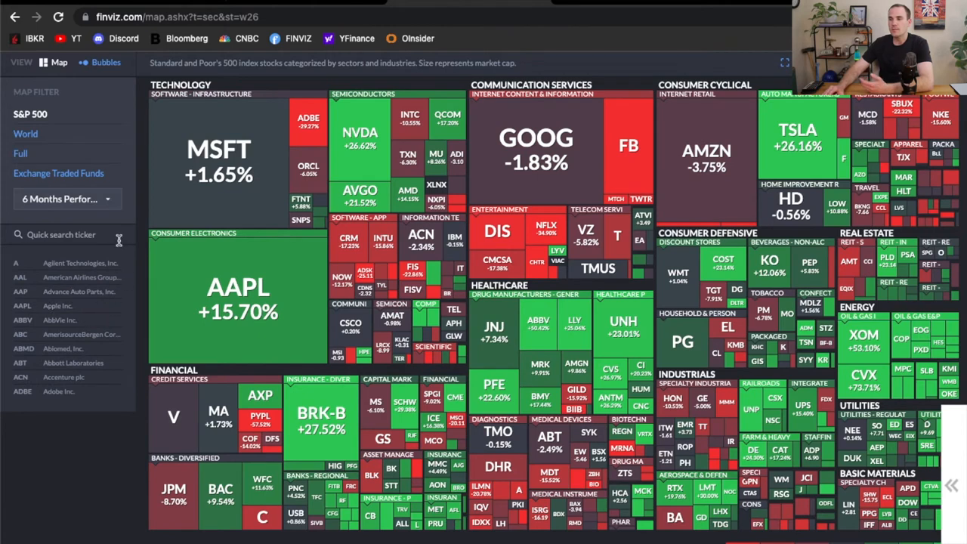
mouse_move(128, 219)
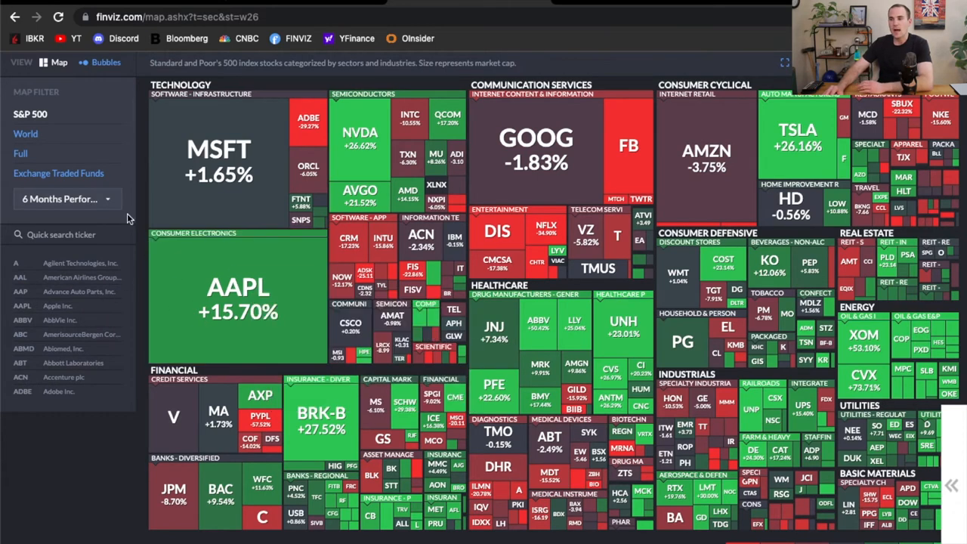
click(64, 198)
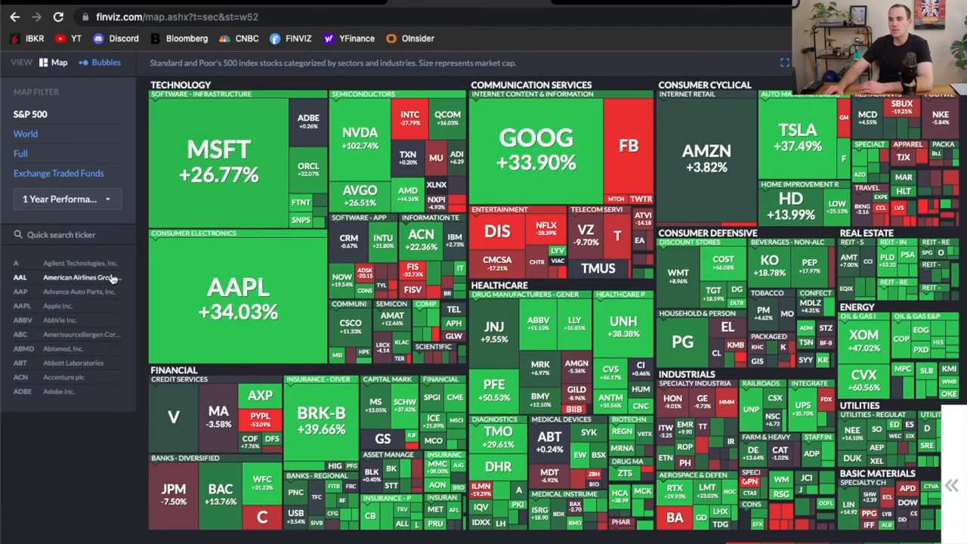
scroll(down, 3)
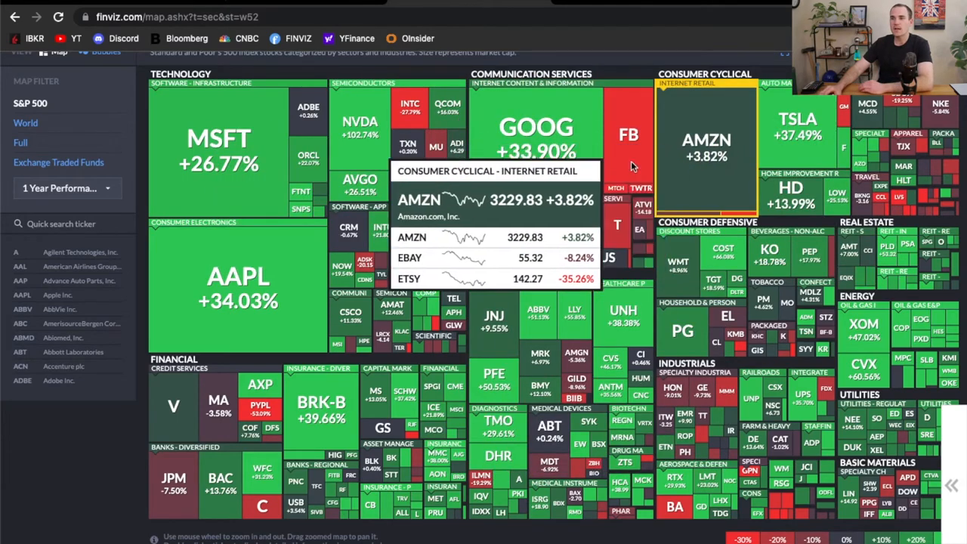
mouse_move(125, 247)
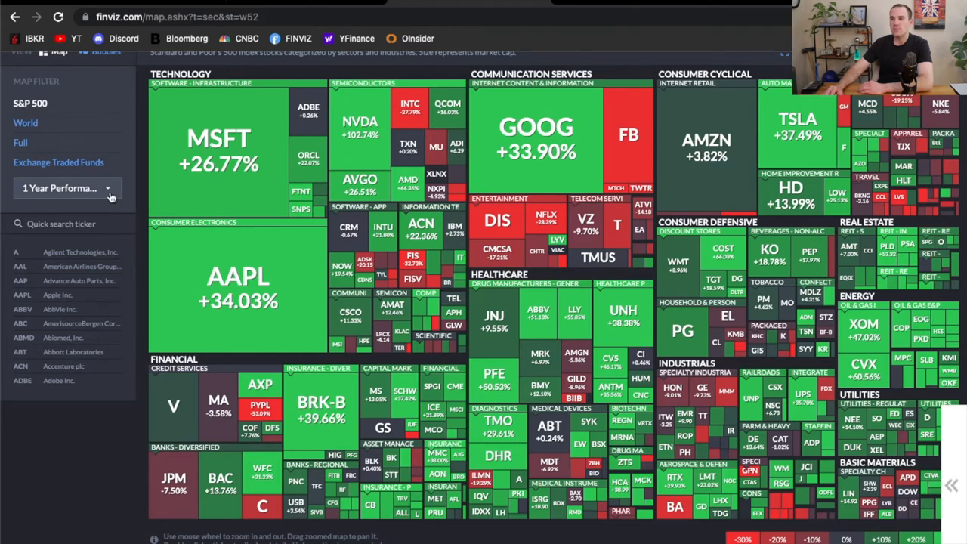
click(67, 188)
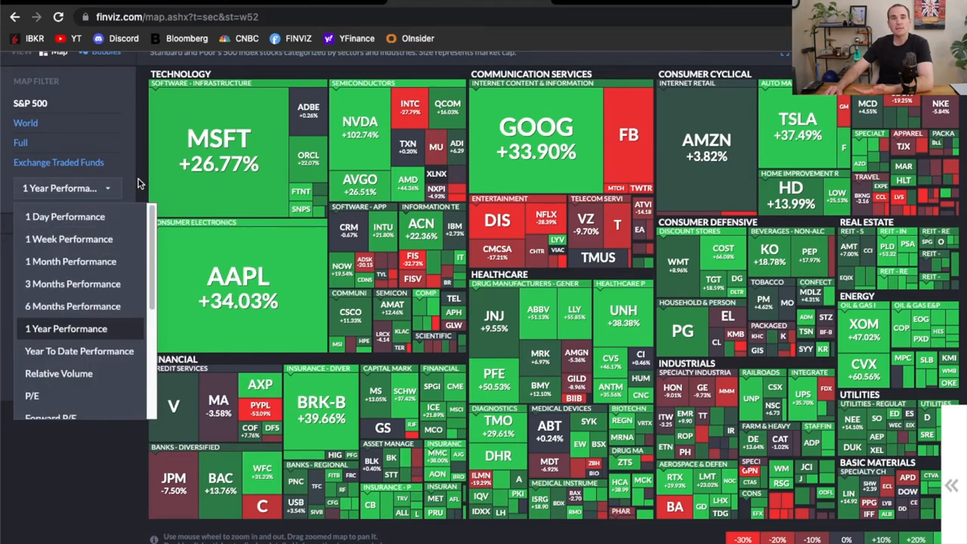
click(67, 189)
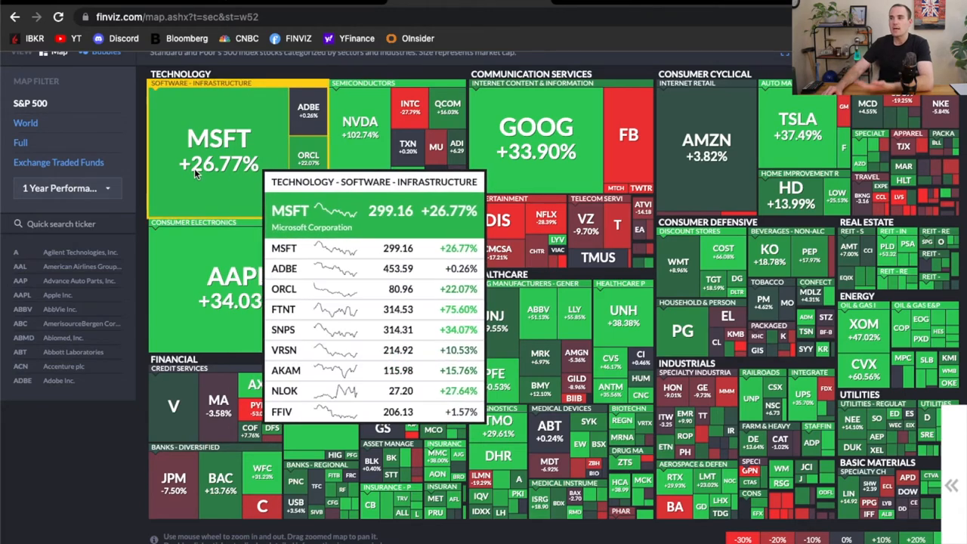
mouse_move(536, 136)
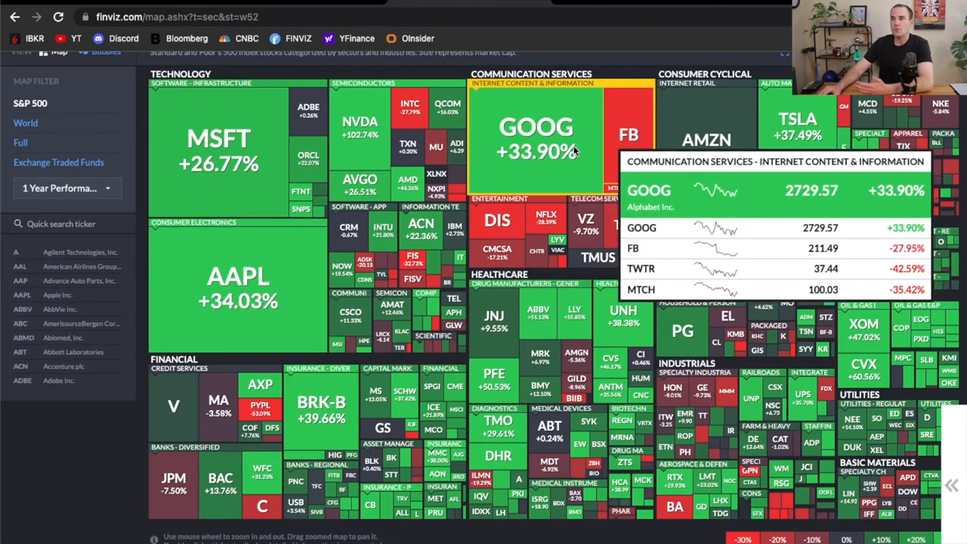
mouse_move(586, 223)
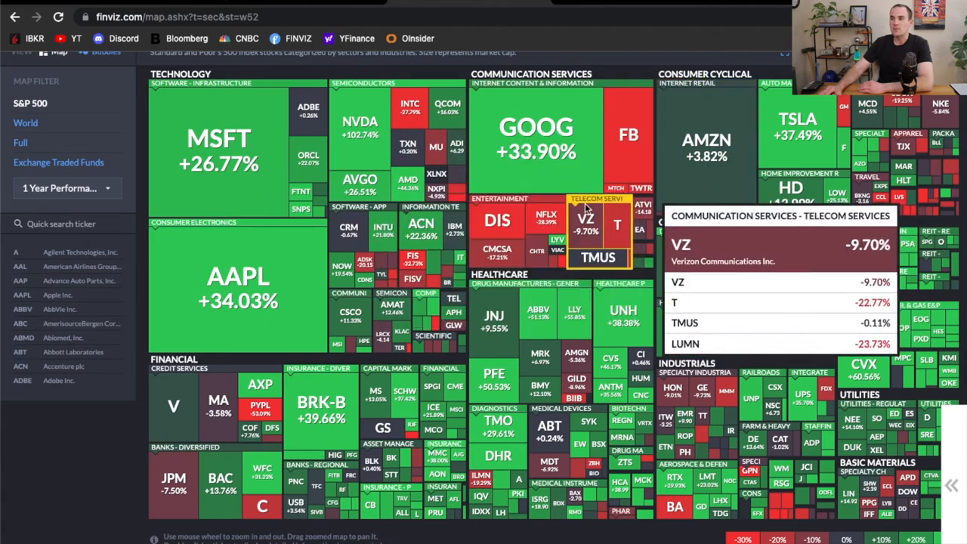
mouse_move(497, 222)
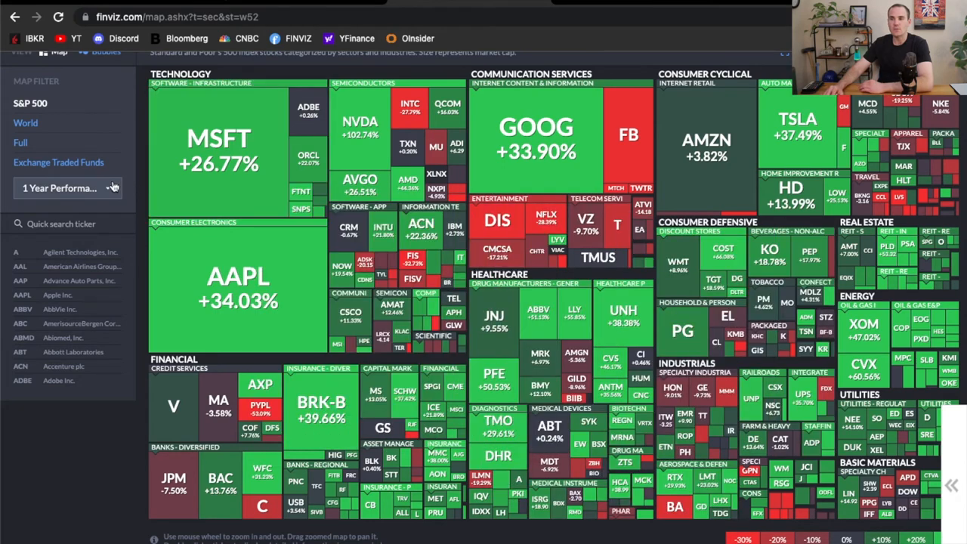
Step: Set the heat map to 6 Months, then back to 3 Months Performance, and leave the map page
click(64, 188)
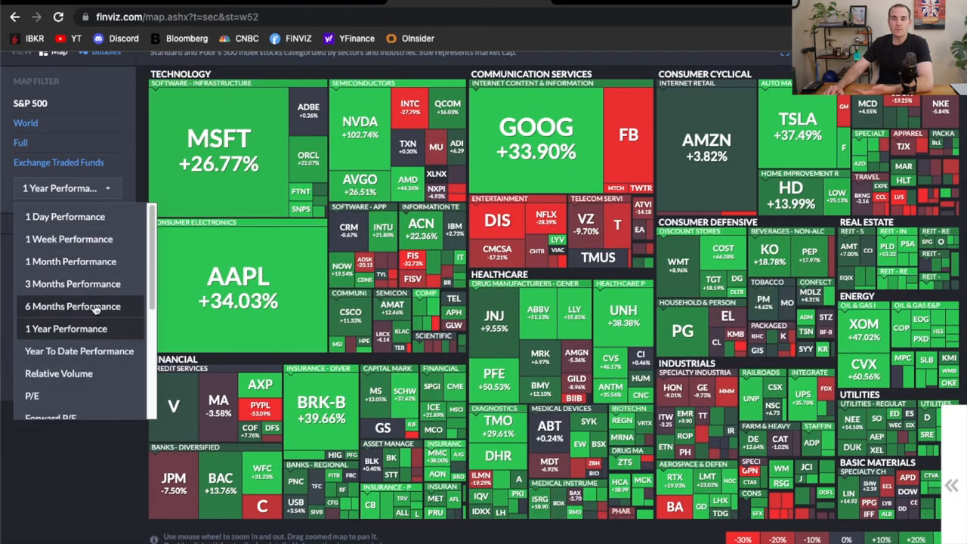
click(72, 306)
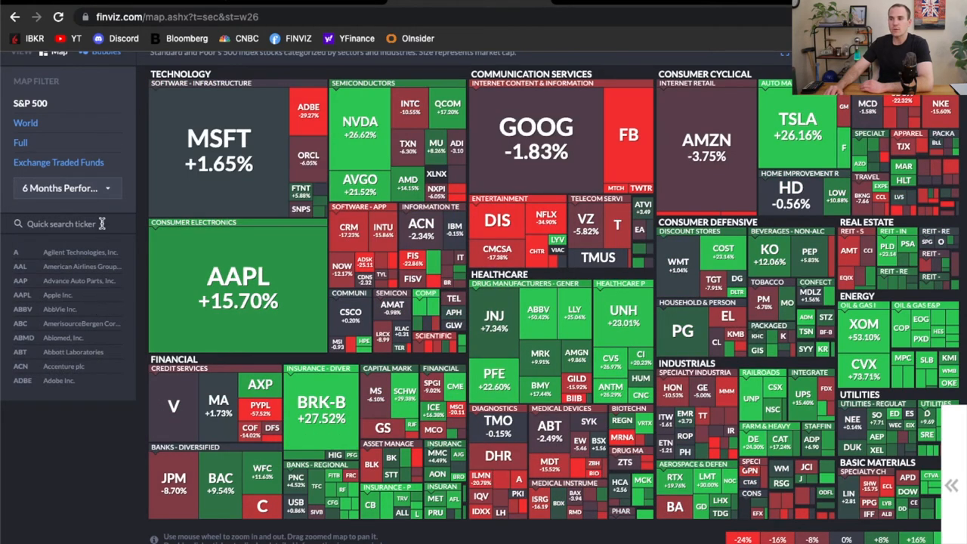
click(64, 187)
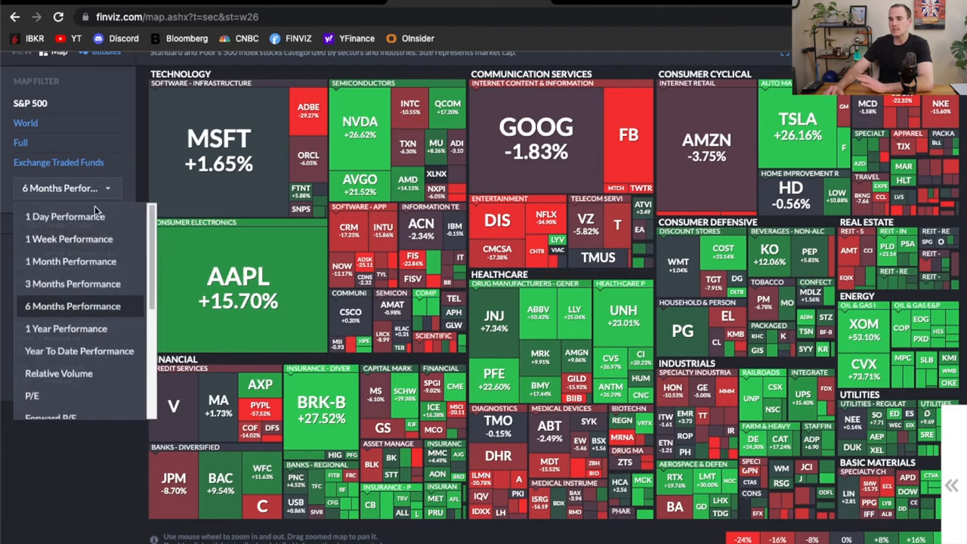
click(73, 283)
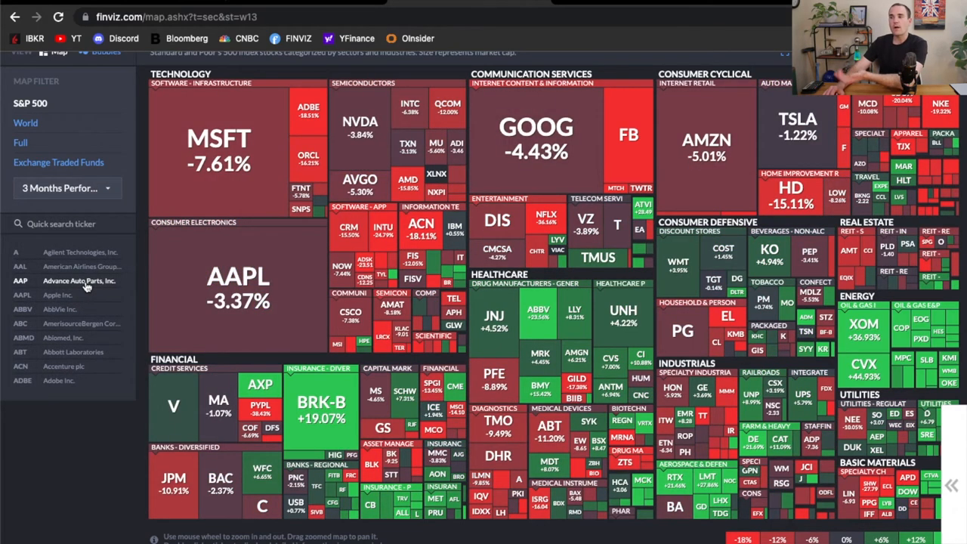
mouse_move(86, 287)
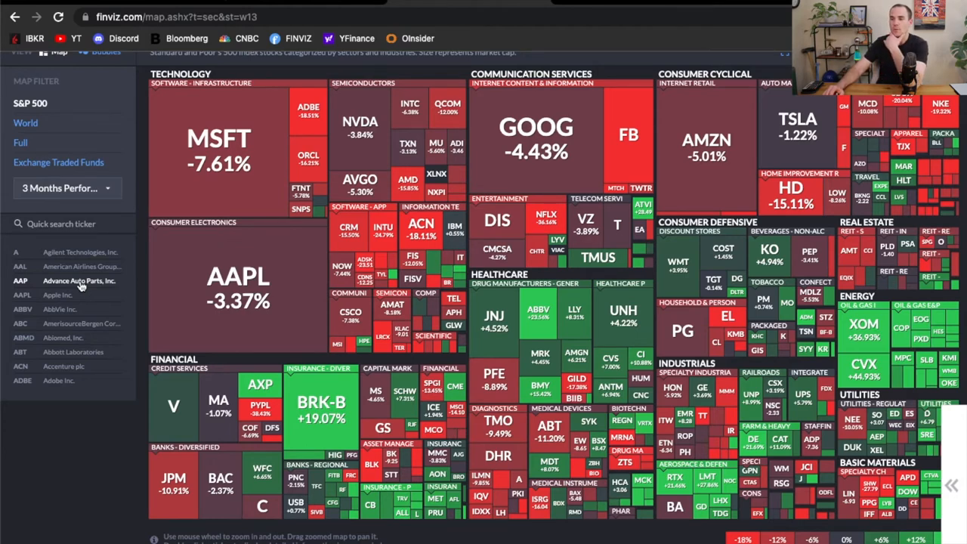
mouse_move(139, 286)
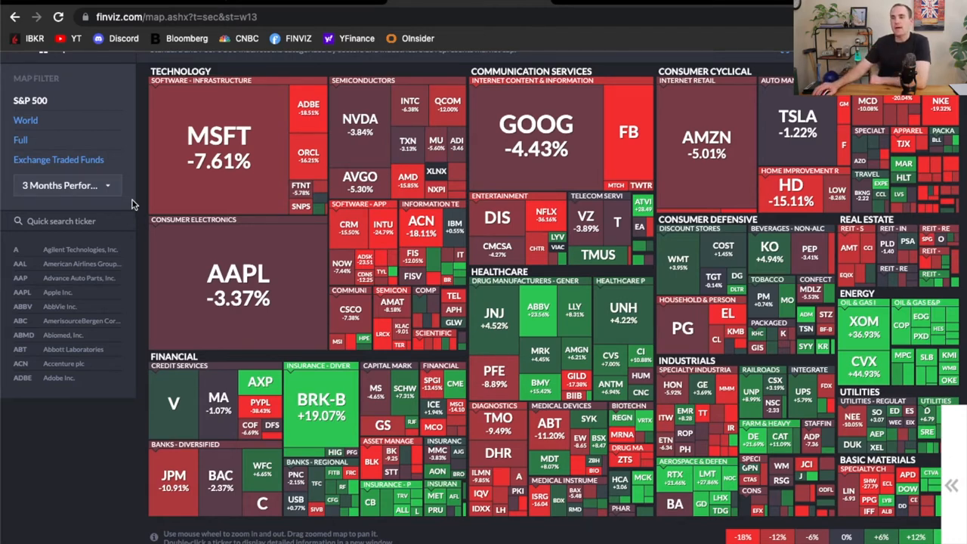
click(20, 140)
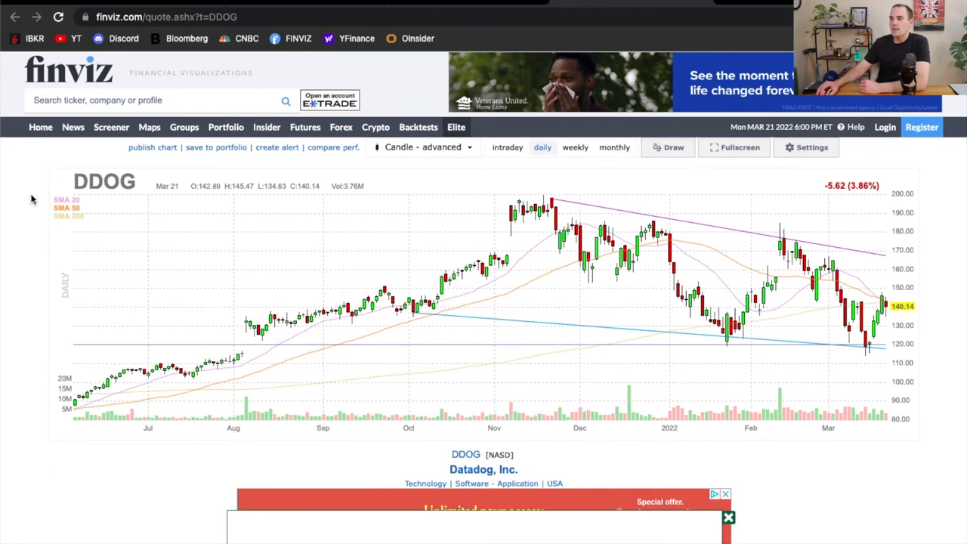
mouse_move(393, 219)
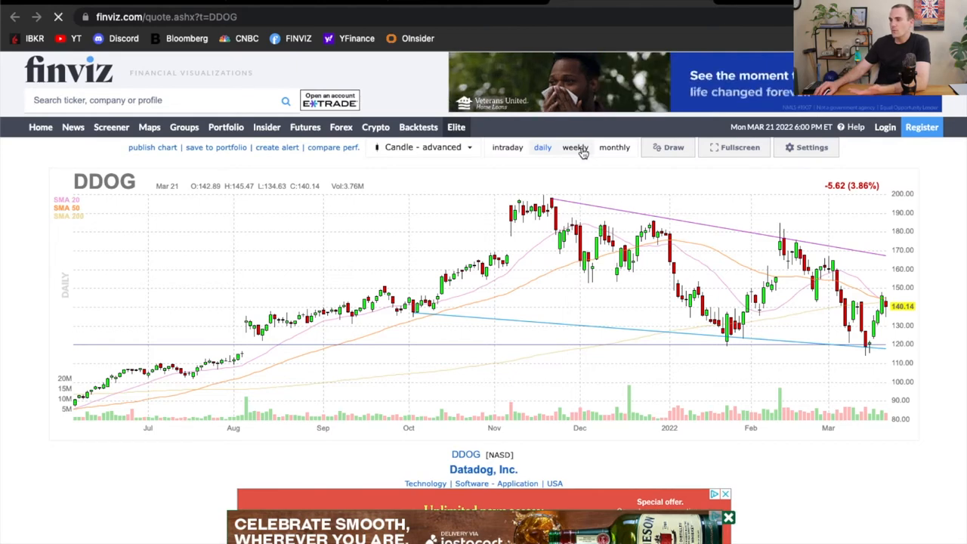
Step: Switch Datadog's (DDOG) chart from daily to weekly candles
click(575, 148)
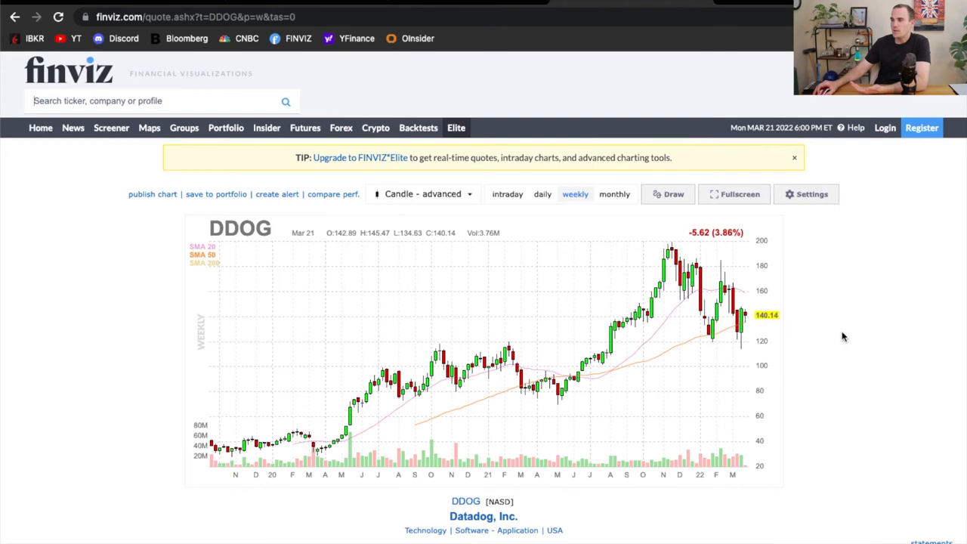
scroll(down, 3)
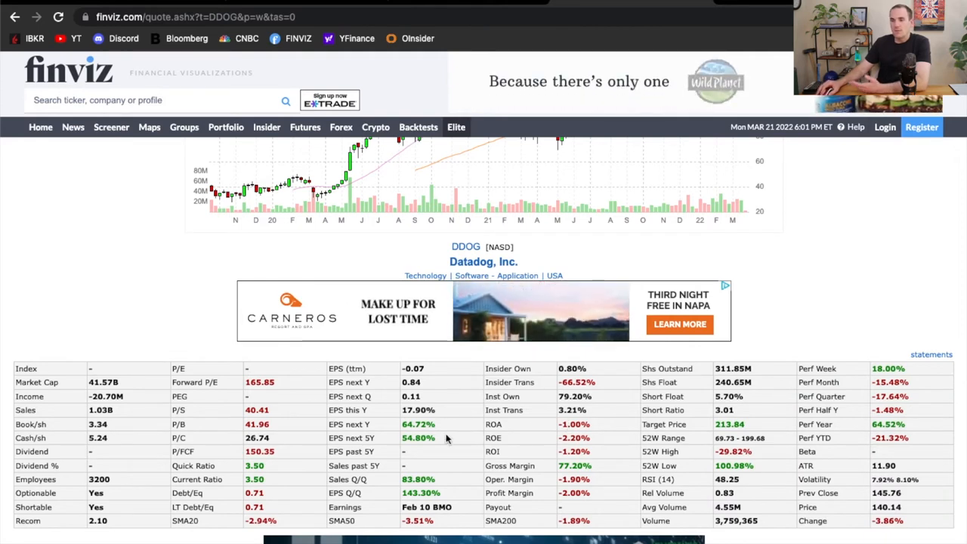
mouse_move(161, 468)
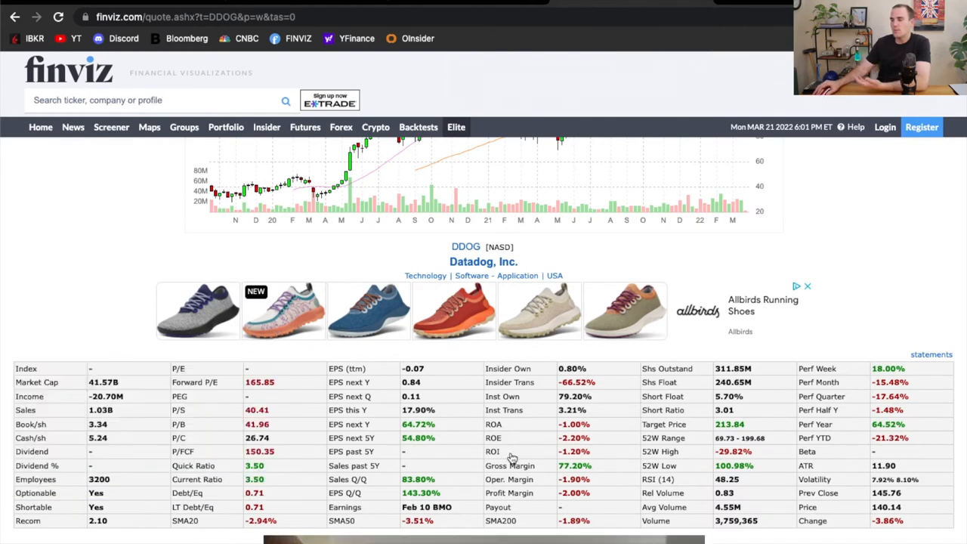
mouse_move(492, 451)
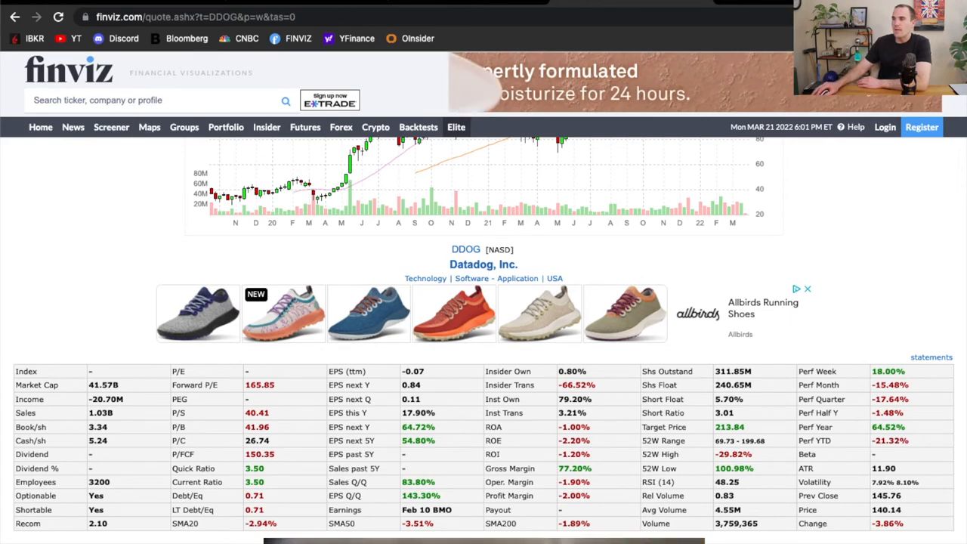
click(149, 127)
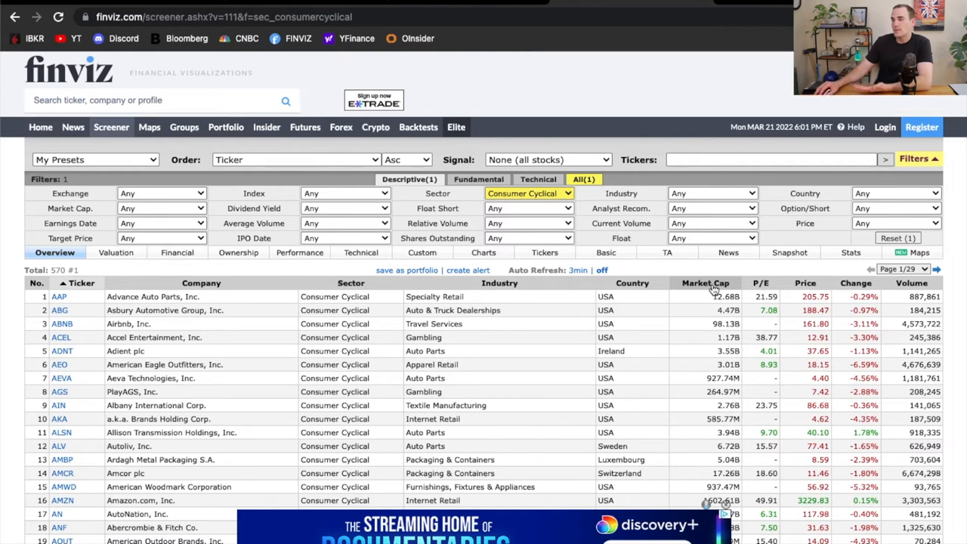
Step: Sort the Consumer Cyclical screener by Market Cap descending, Amazon and Tesla first
click(705, 282)
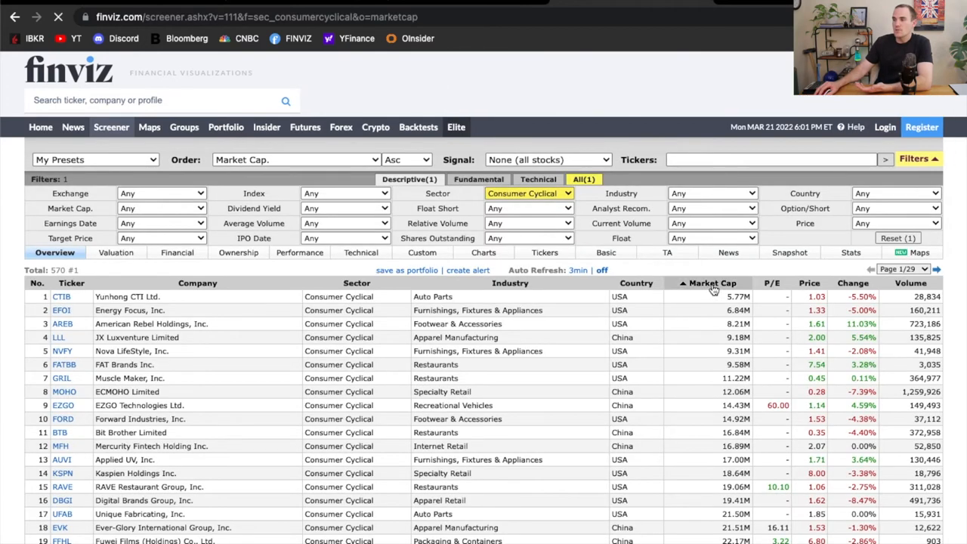
click(708, 283)
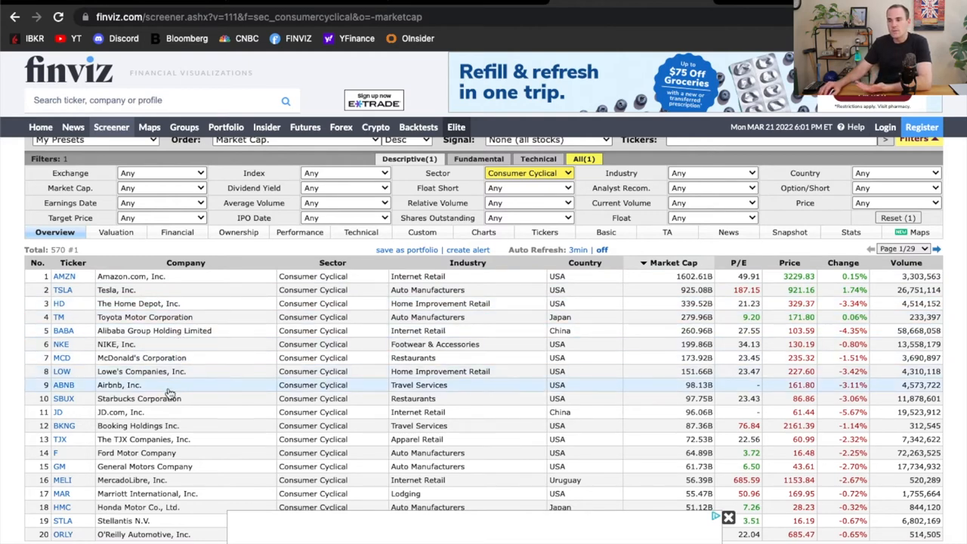
mouse_move(178, 425)
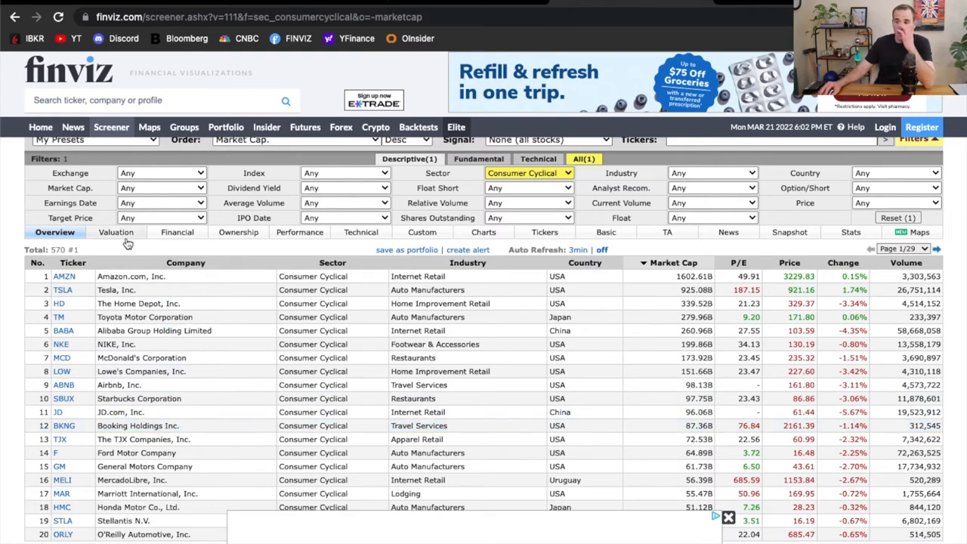
Step: Show the Valuation view with forward P/E, PEG, P/S and EPS growth for the listed stocks
click(116, 232)
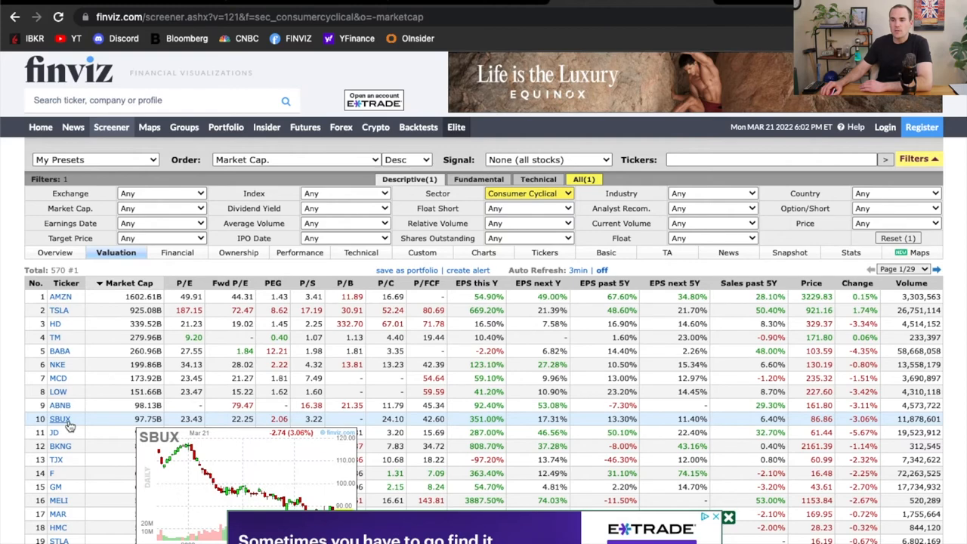
mouse_move(58, 391)
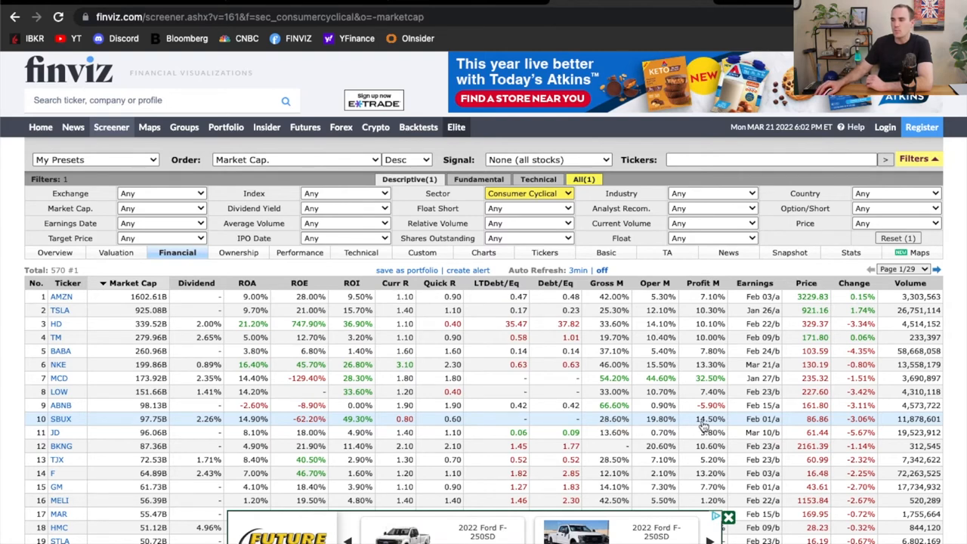
mouse_move(707, 330)
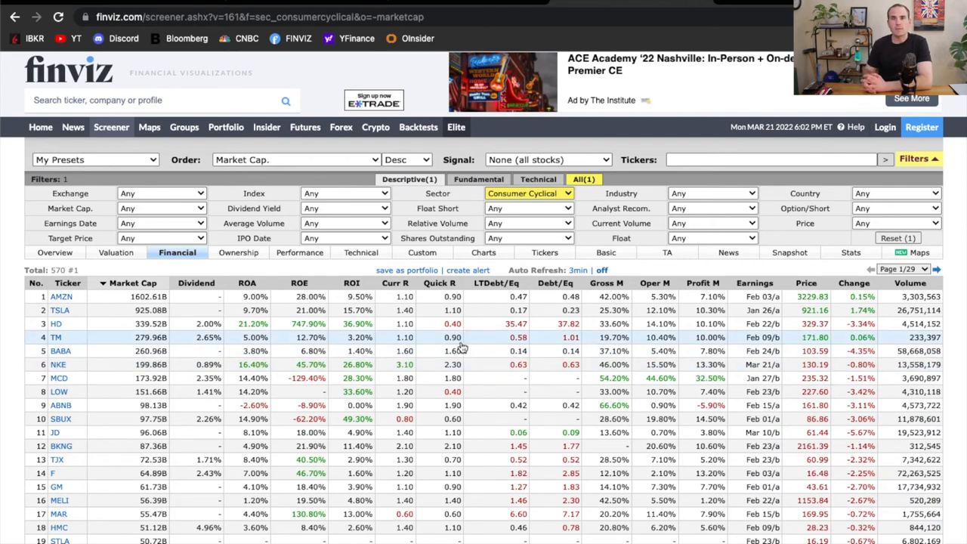
Step: Go to Maps to view the S&P 500 three-month sector heat map
click(149, 127)
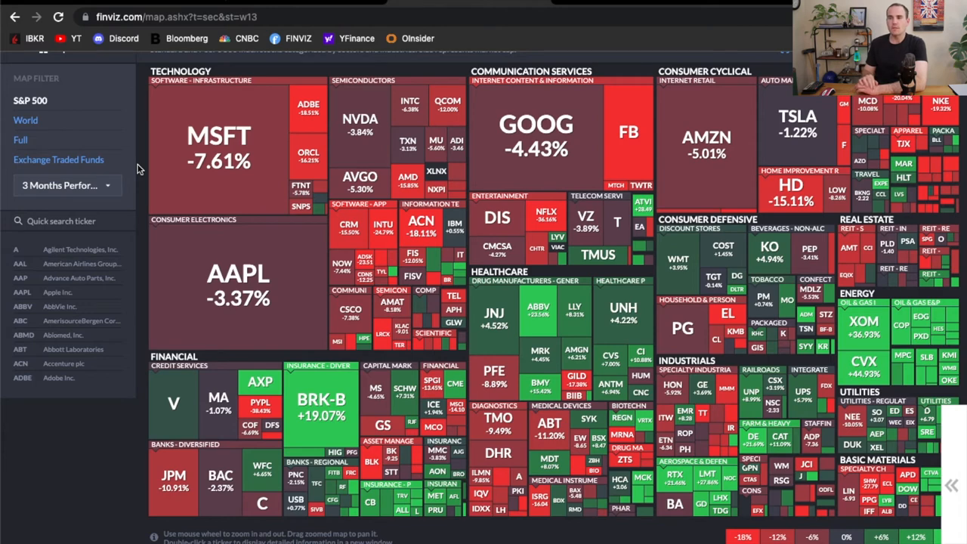
mouse_move(124, 193)
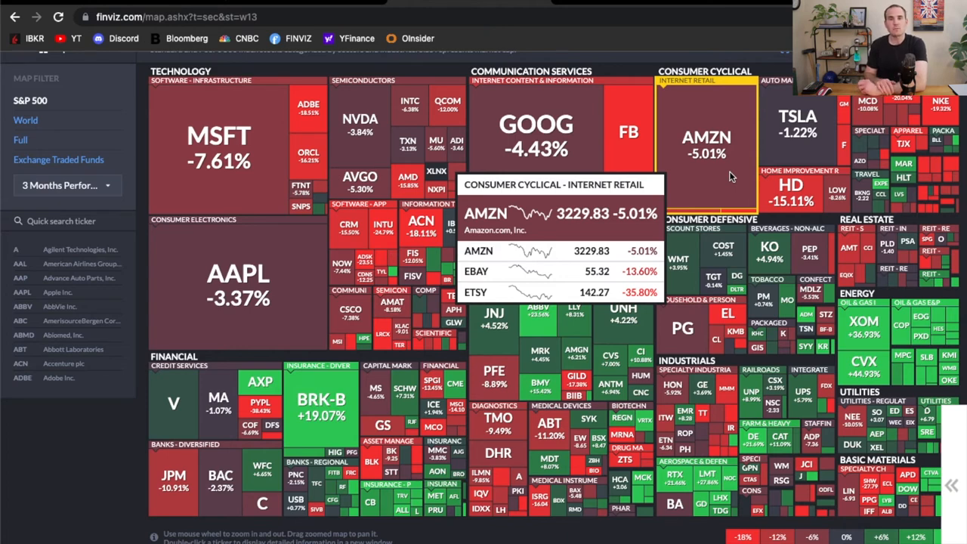
mouse_move(791, 184)
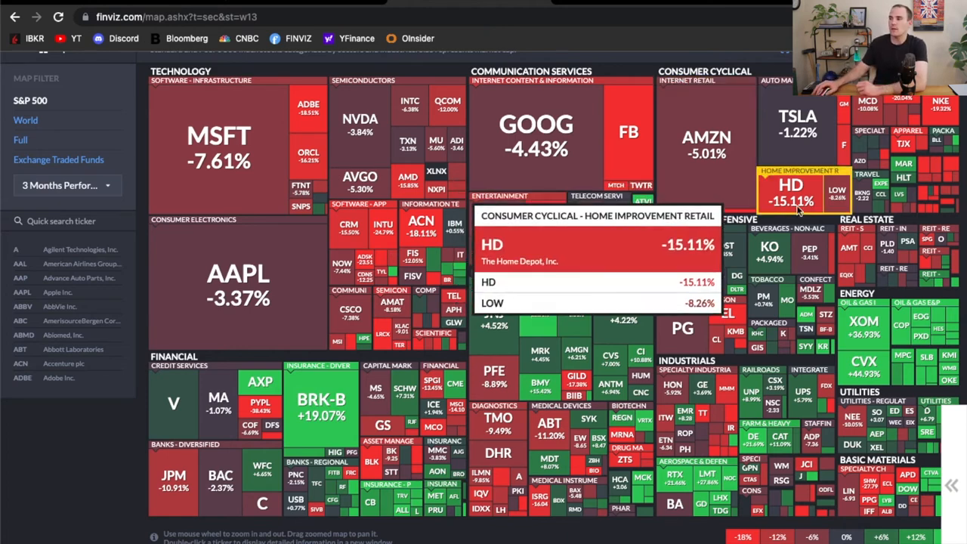
mouse_move(939, 106)
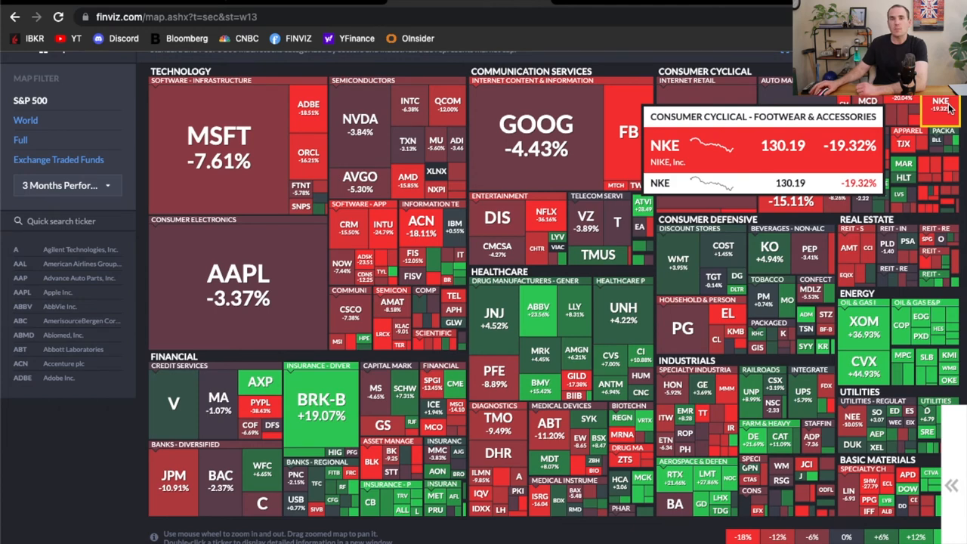
mouse_move(867, 100)
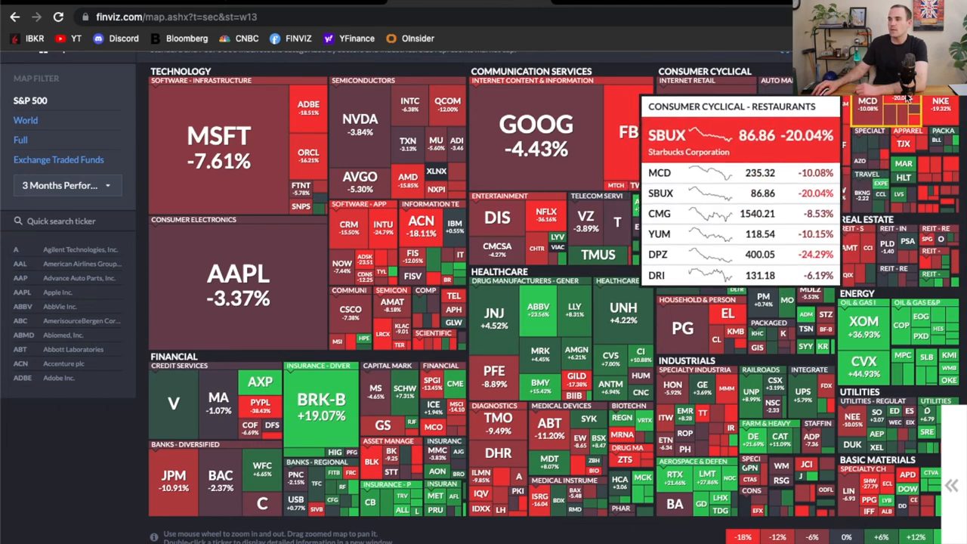
mouse_move(904, 176)
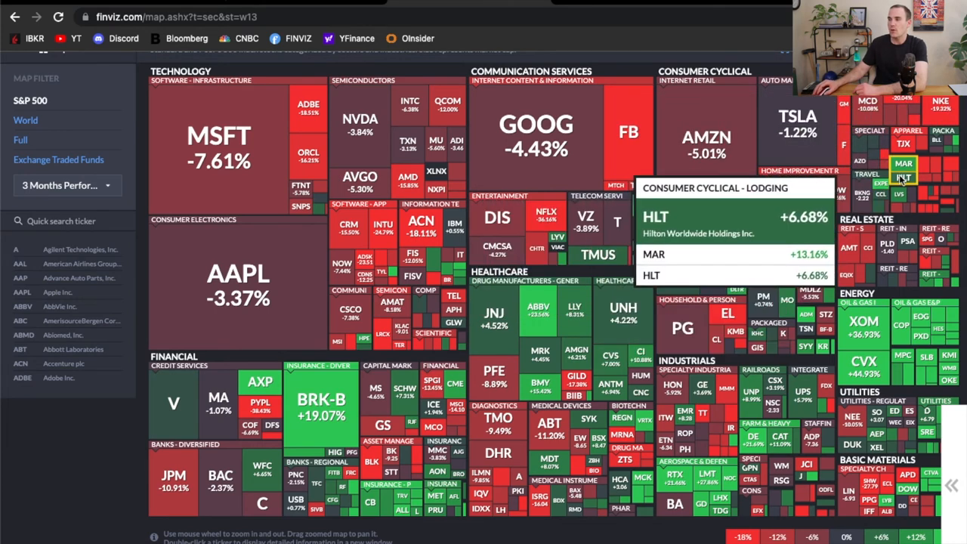
mouse_move(940, 108)
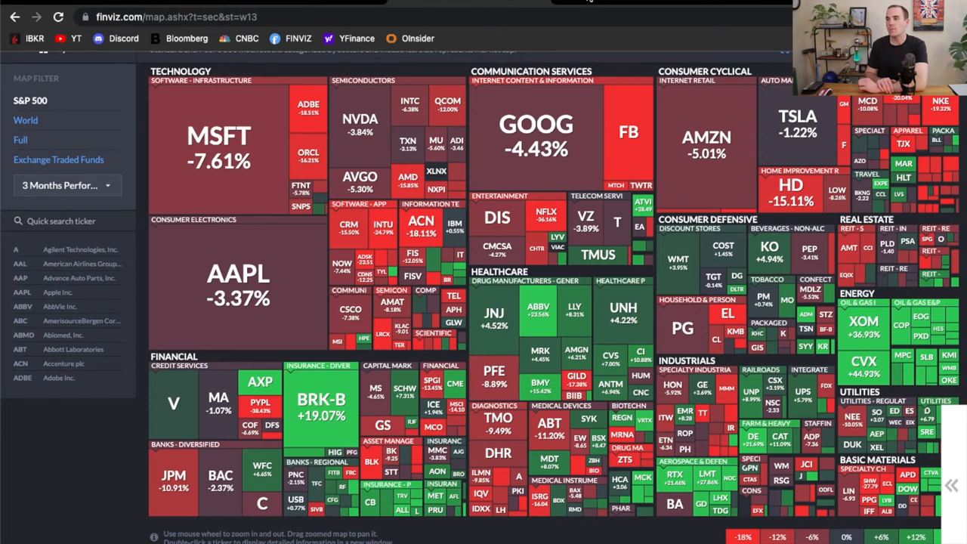
mouse_move(565, 3)
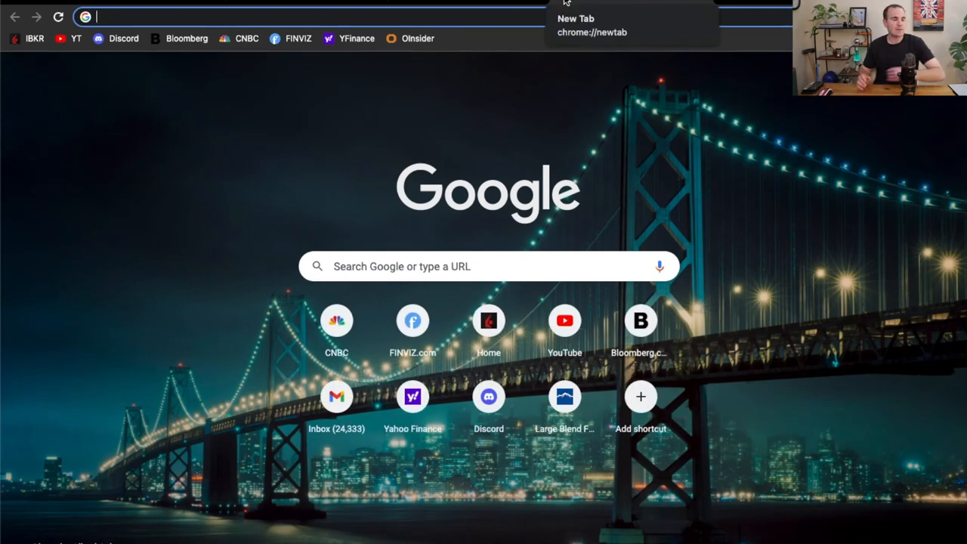
Step: Search 'nke ir' then 'aapl ir' and land on Apple's Investor Relations results page
text(nke ir)
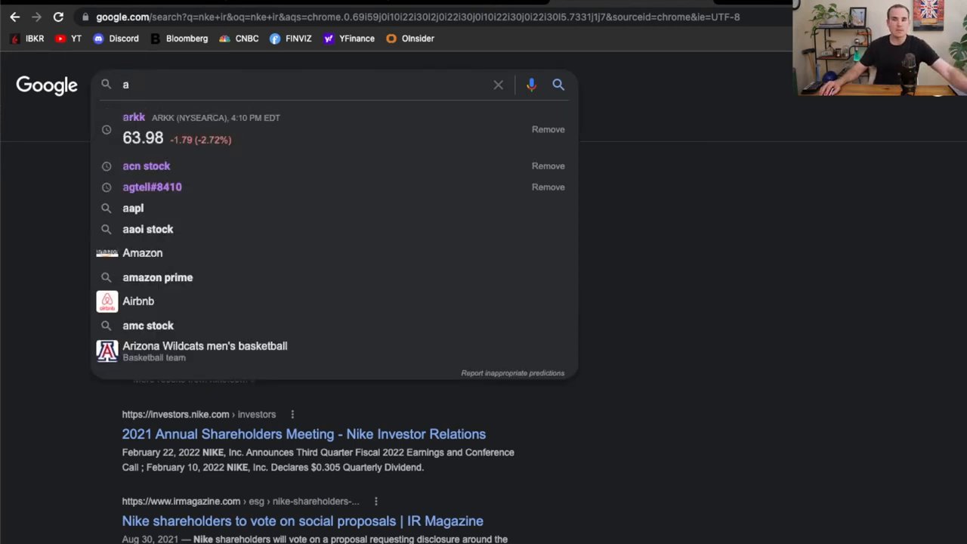
text(apl)
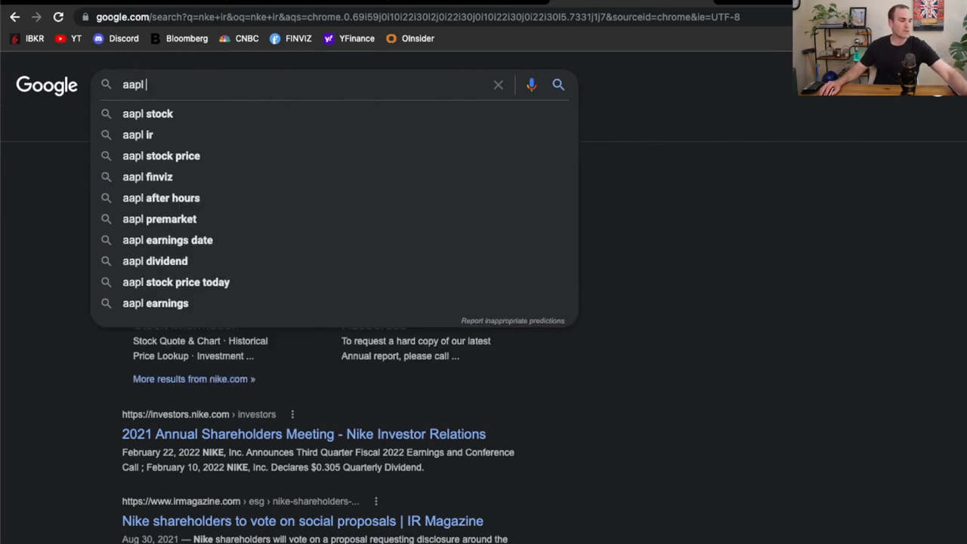
click(138, 134)
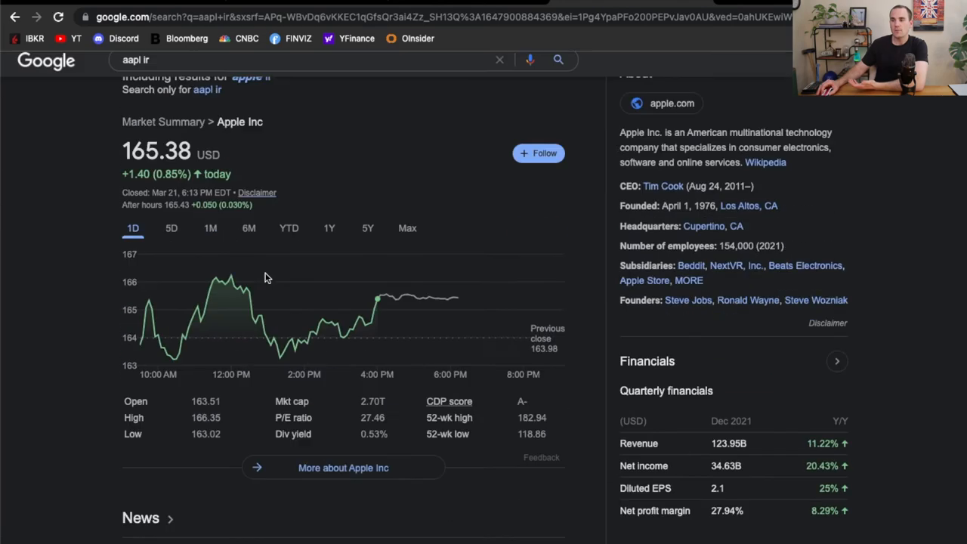
scroll(down, 3)
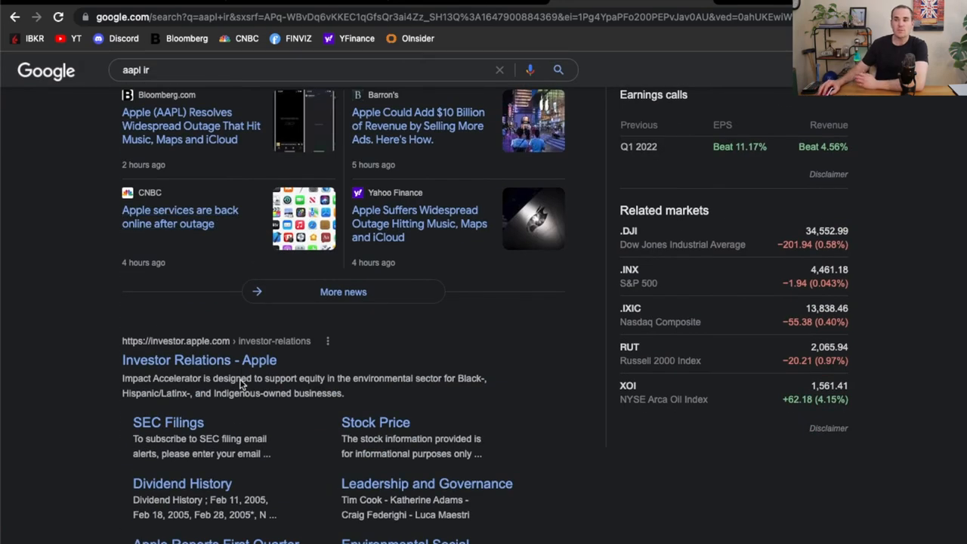
click(199, 359)
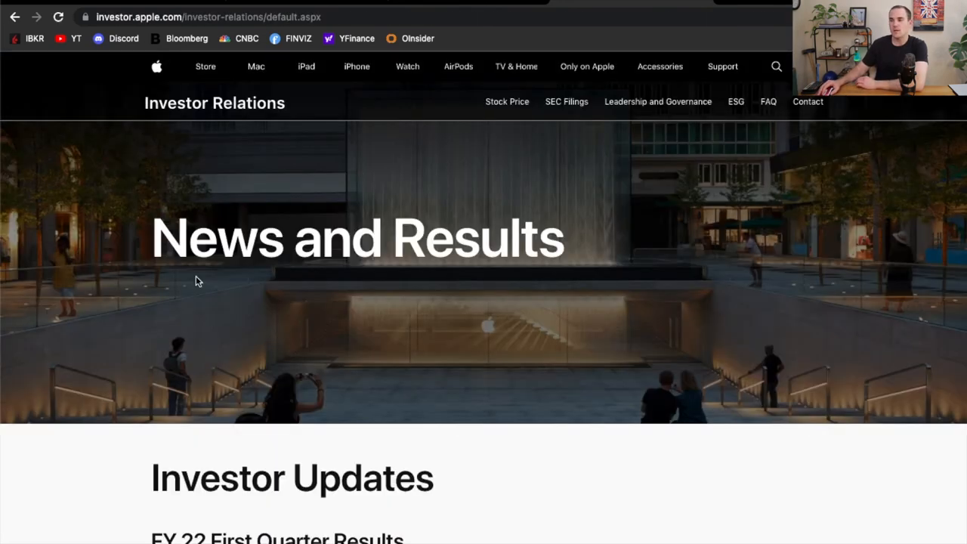
scroll(down, 3)
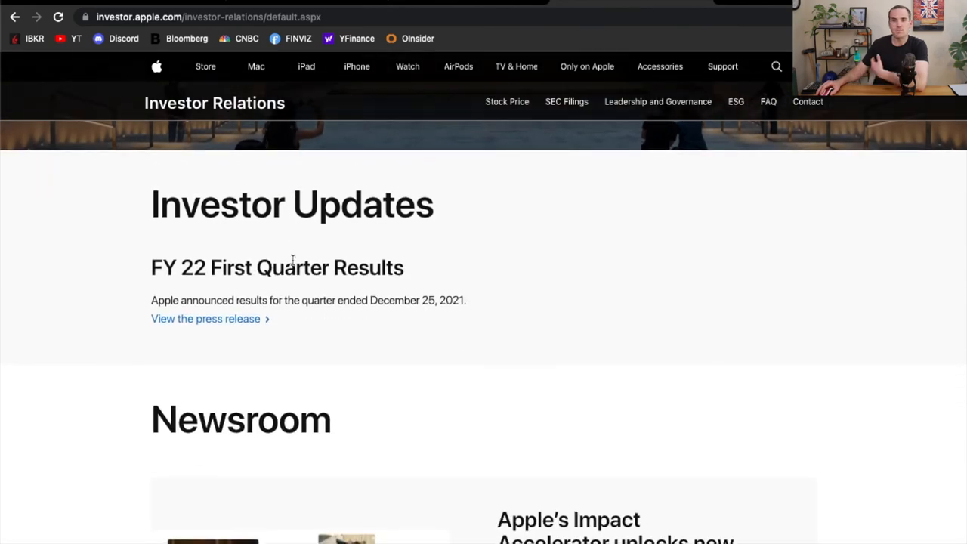
click(214, 17)
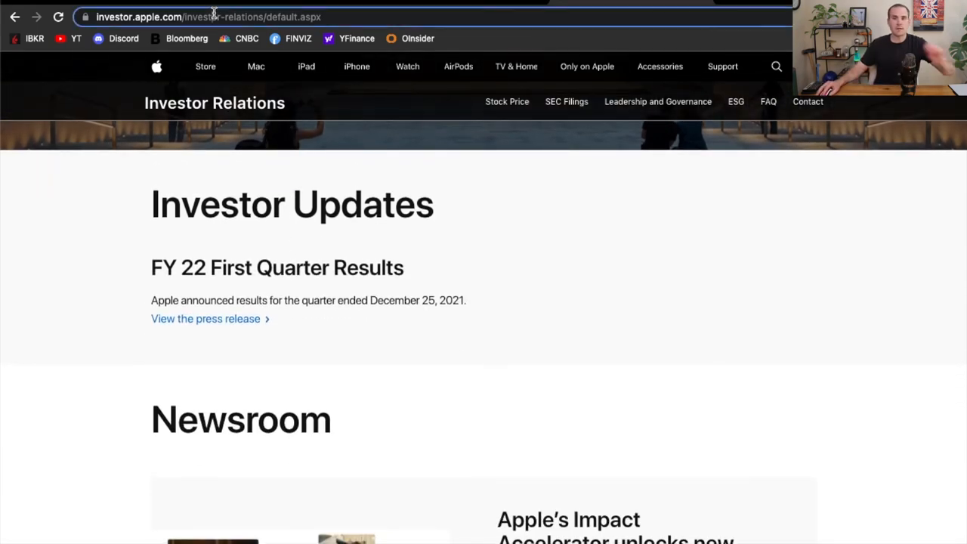
Step: Search 'nke ir', enter Nike Investor Relations and reach its Quarterly Earnings page via Learn More
text(nke ir)
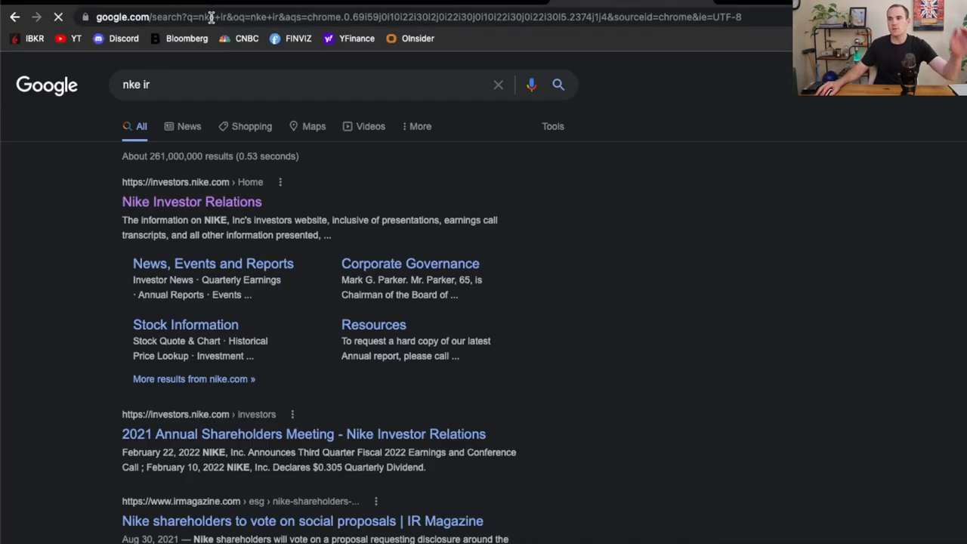
click(191, 201)
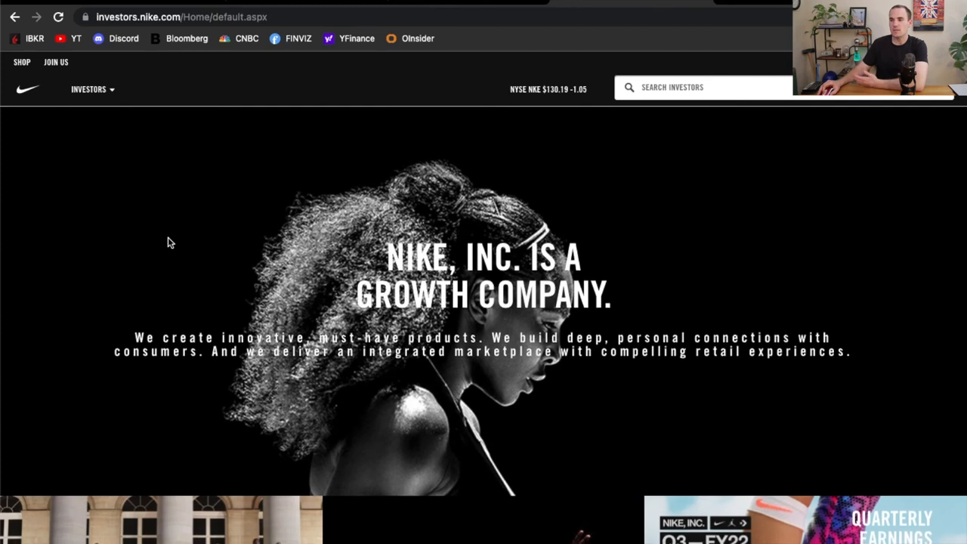
scroll(down, 3)
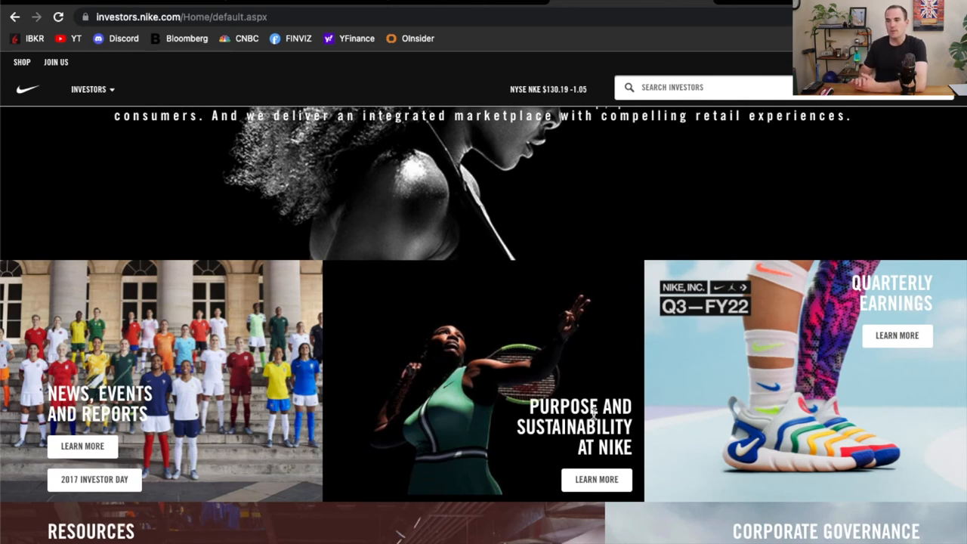
mouse_move(897, 336)
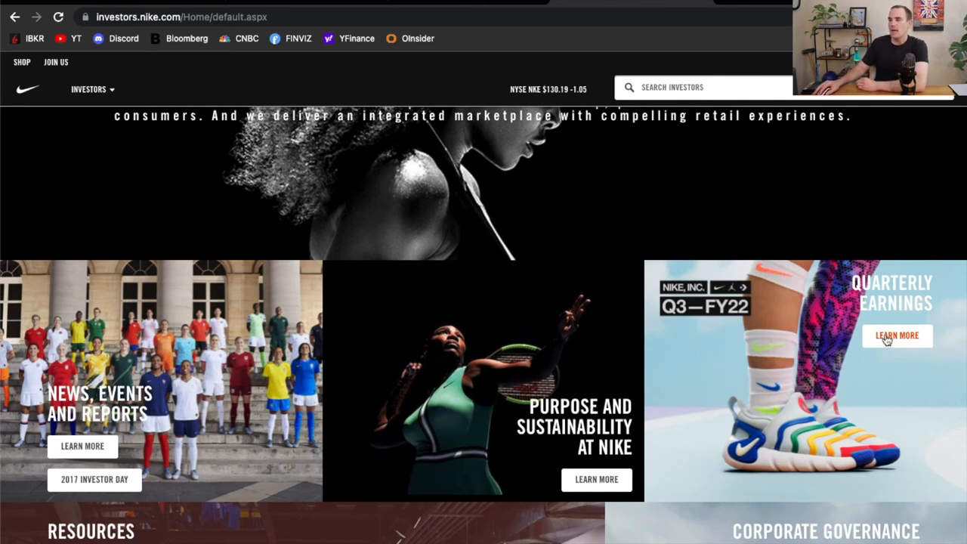
click(896, 335)
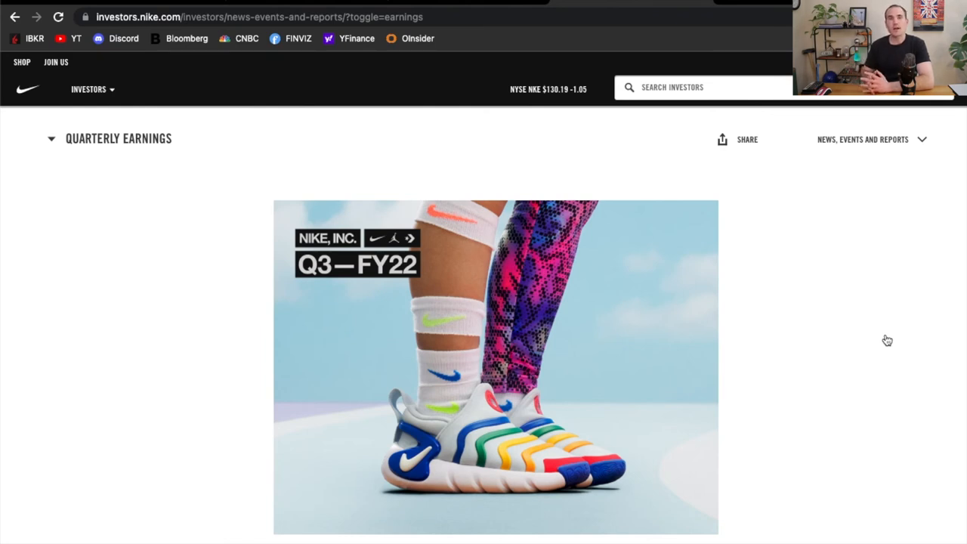
mouse_move(805, 315)
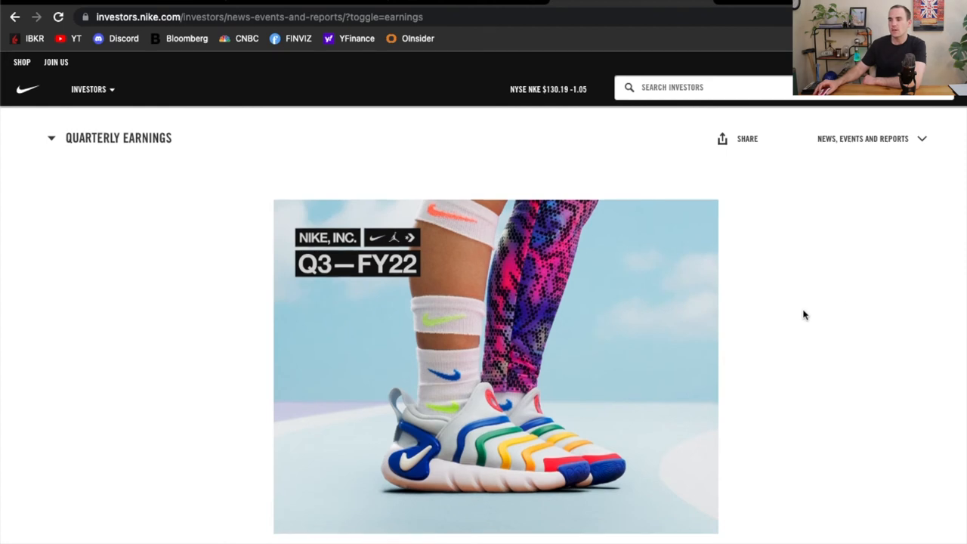
scroll(down, 3)
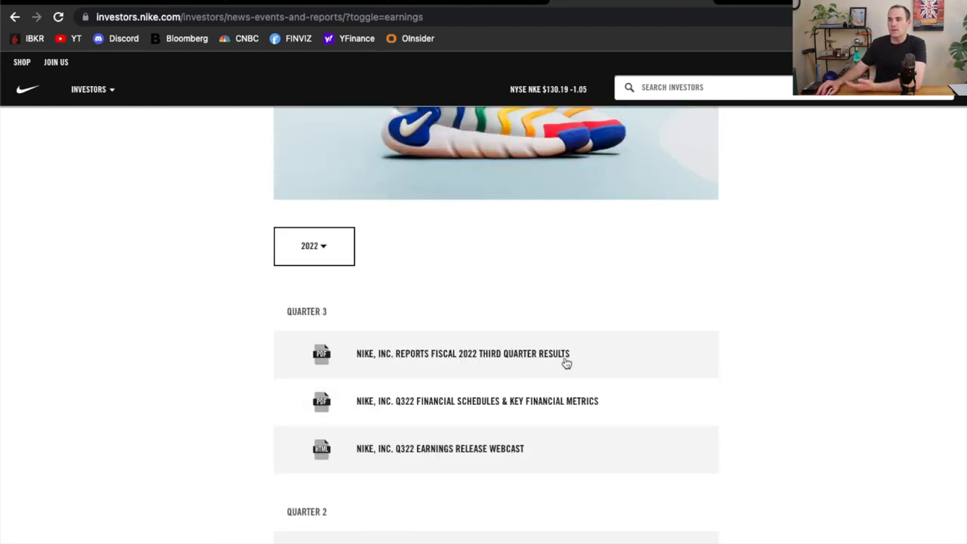
mouse_move(521, 355)
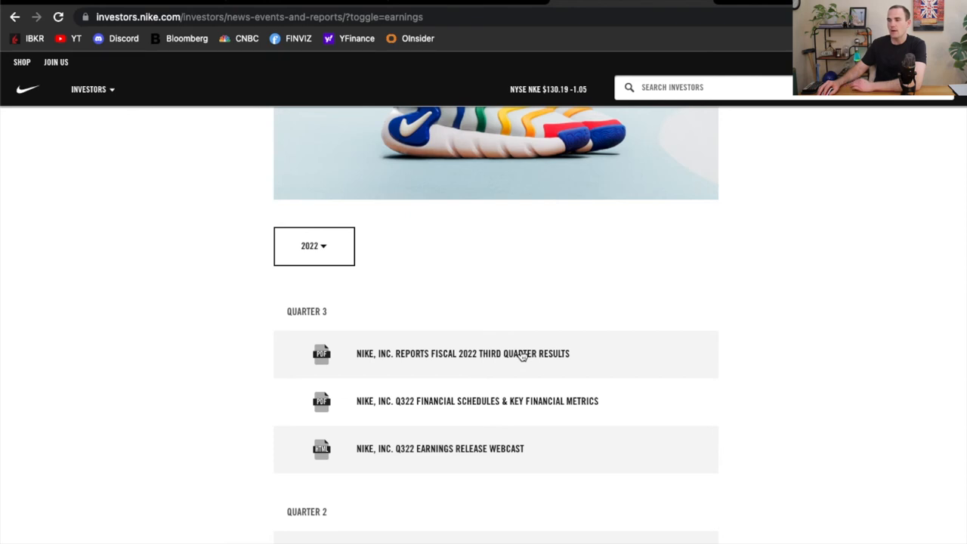
Step: Read Nike's fiscal 2022 third quarter results press release PDF through its first pages
click(462, 353)
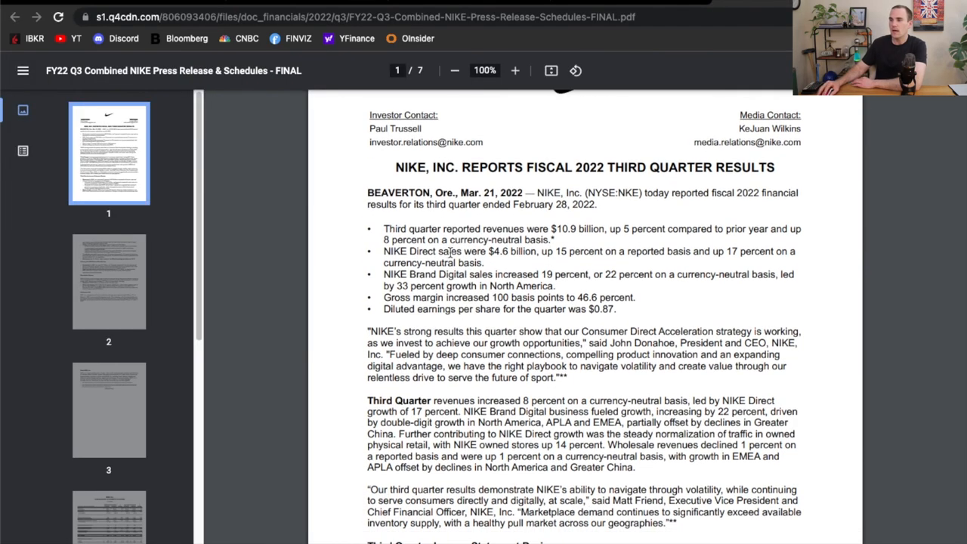
drag(554, 250, 693, 251)
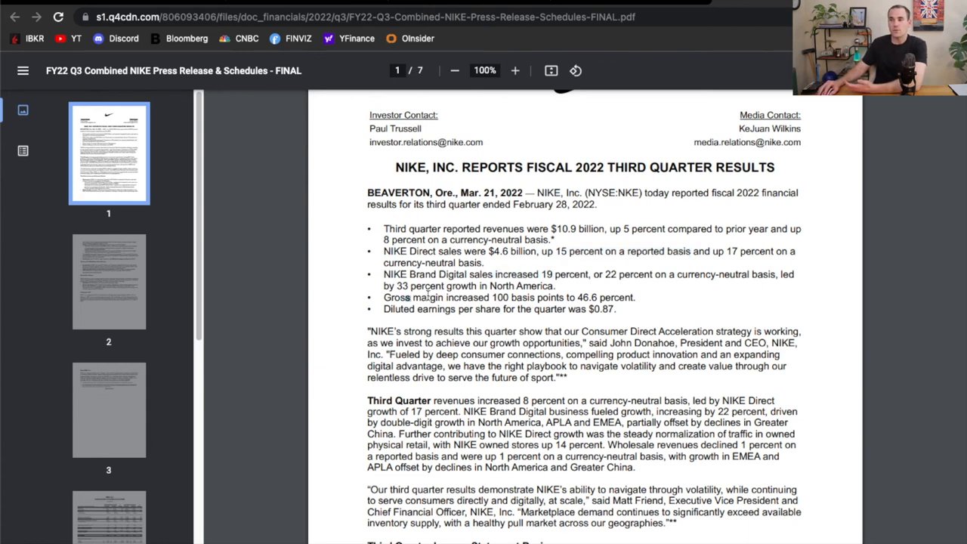
drag(405, 297, 574, 297)
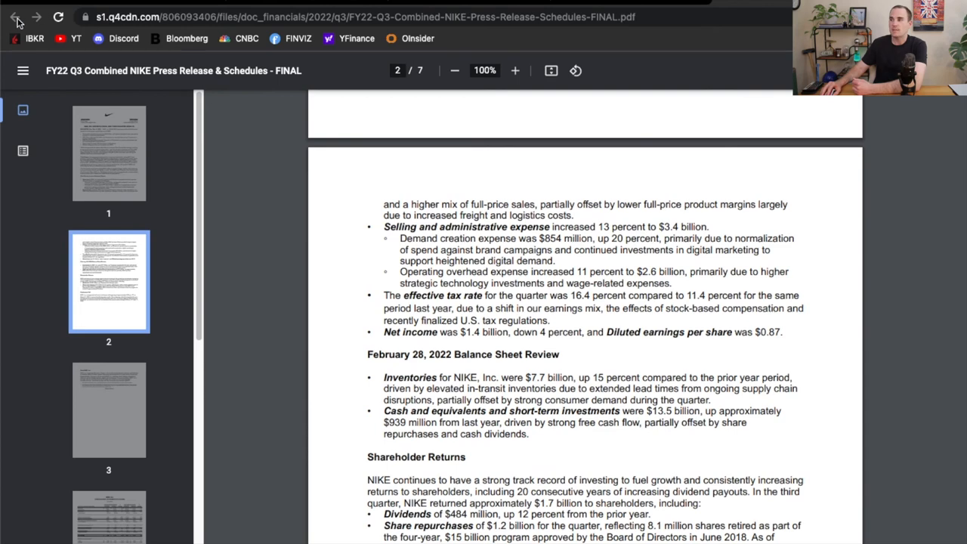
Step: Go back to Nike's quarterly earnings list and reach the fiscal 2022 Quarter 2 reports
click(15, 16)
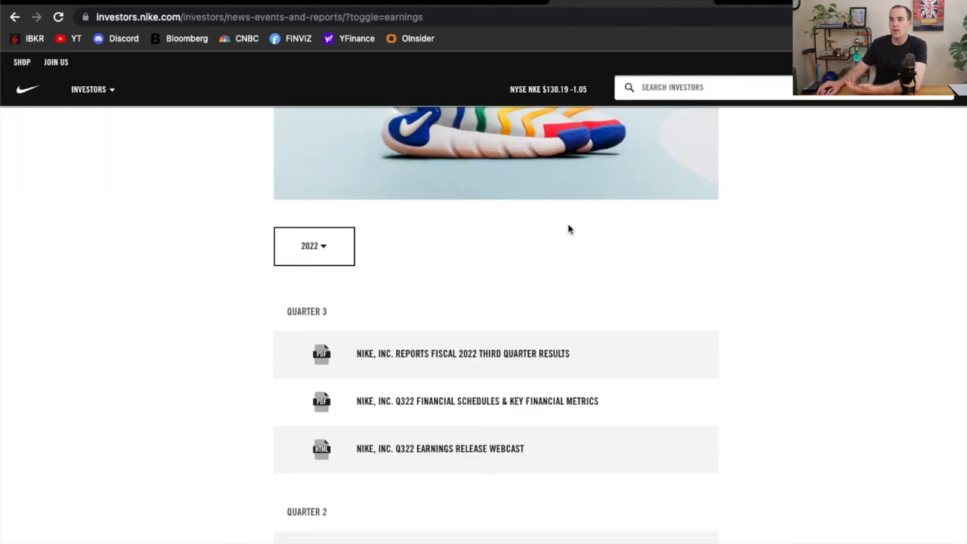
scroll(down, 3)
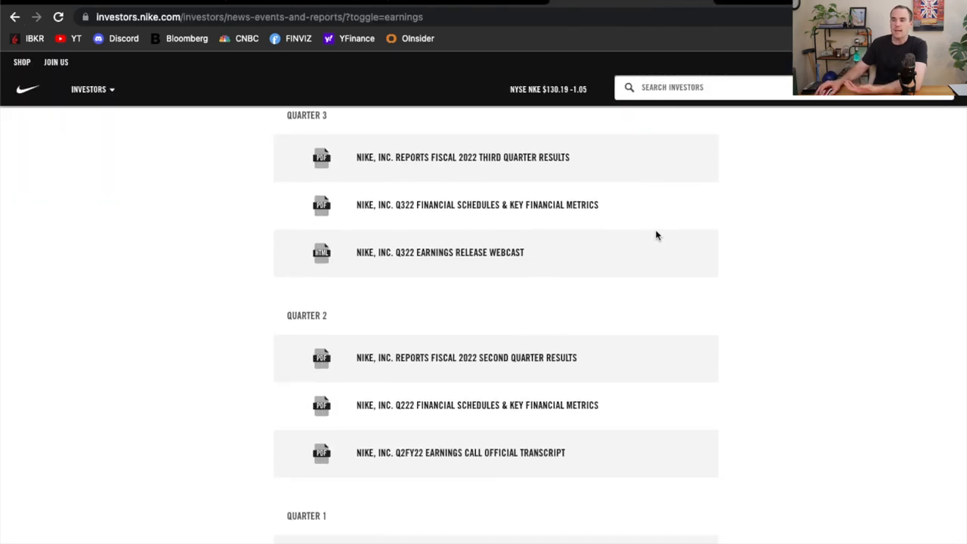
mouse_move(396, 455)
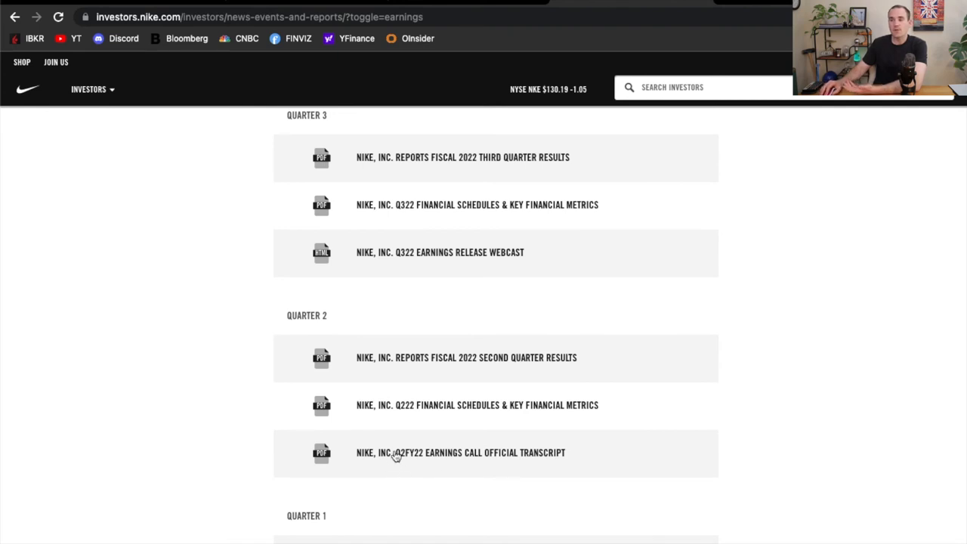
mouse_move(447, 454)
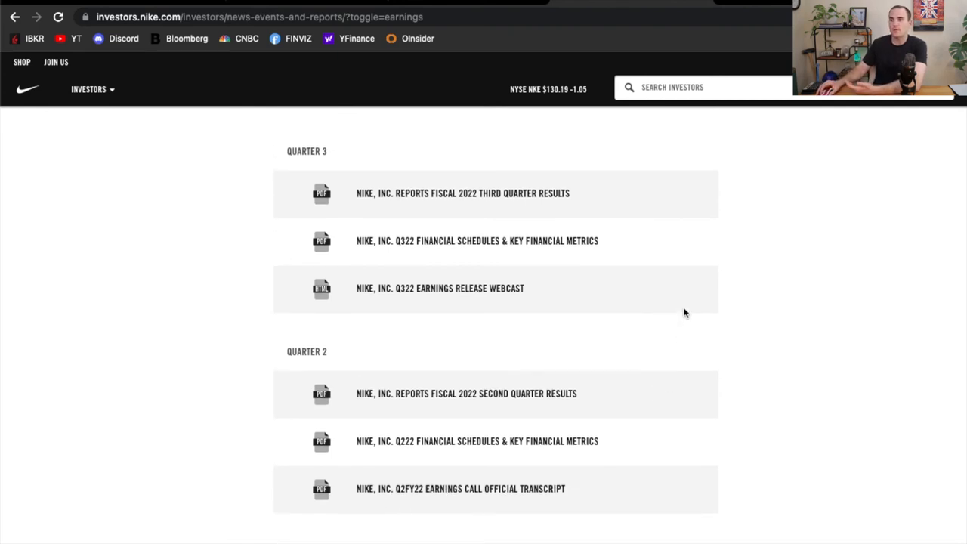
scroll(down, 3)
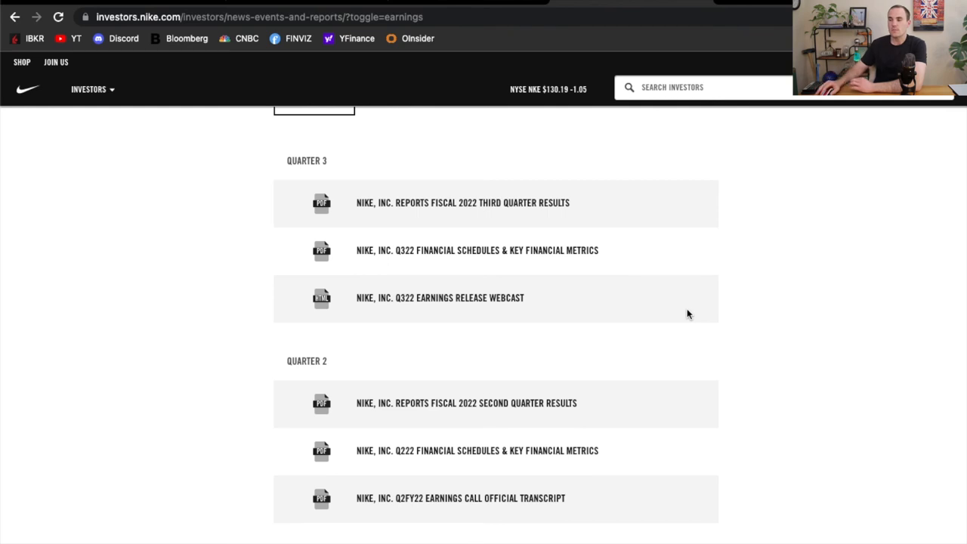
mouse_move(435, 297)
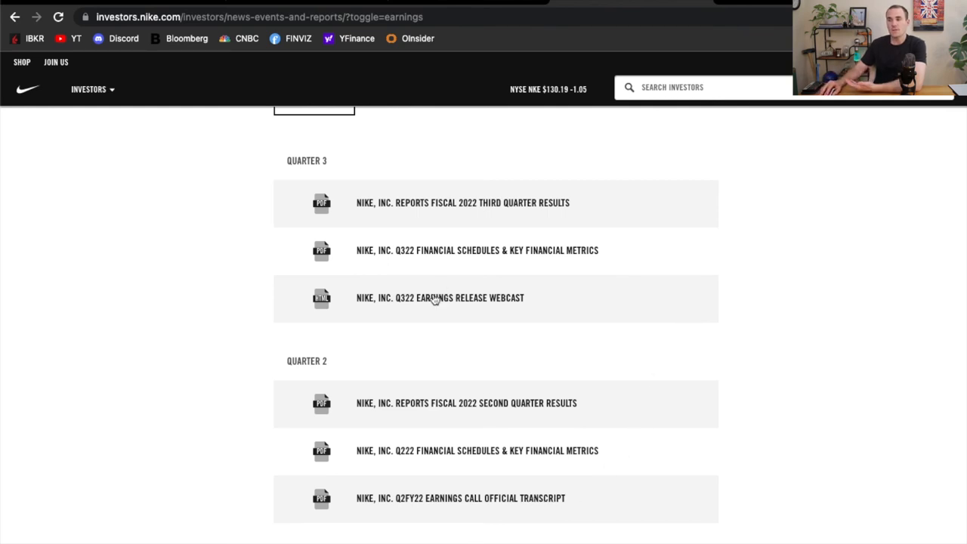
Step: View the NIKE Q2FY22 Earnings Call Official Transcript PDF
click(439, 297)
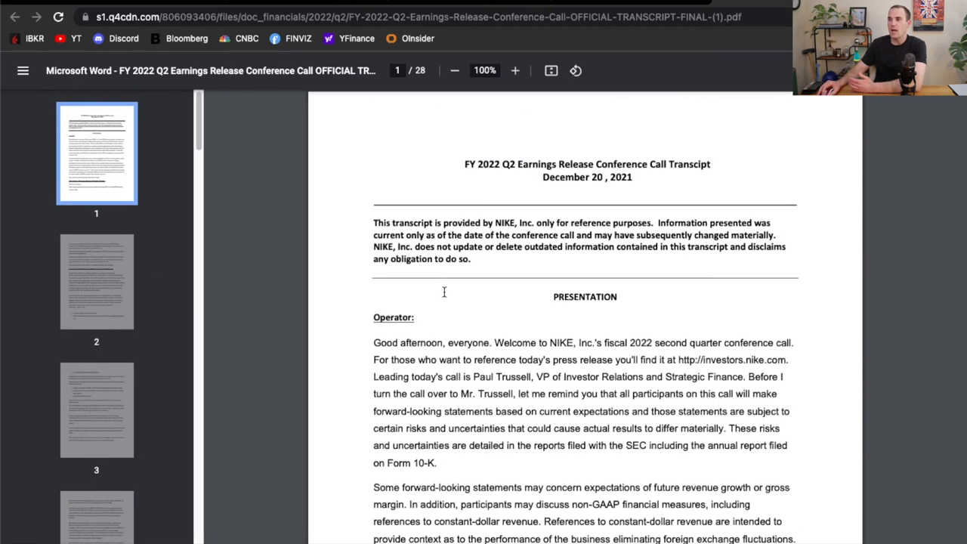
mouse_move(215, 191)
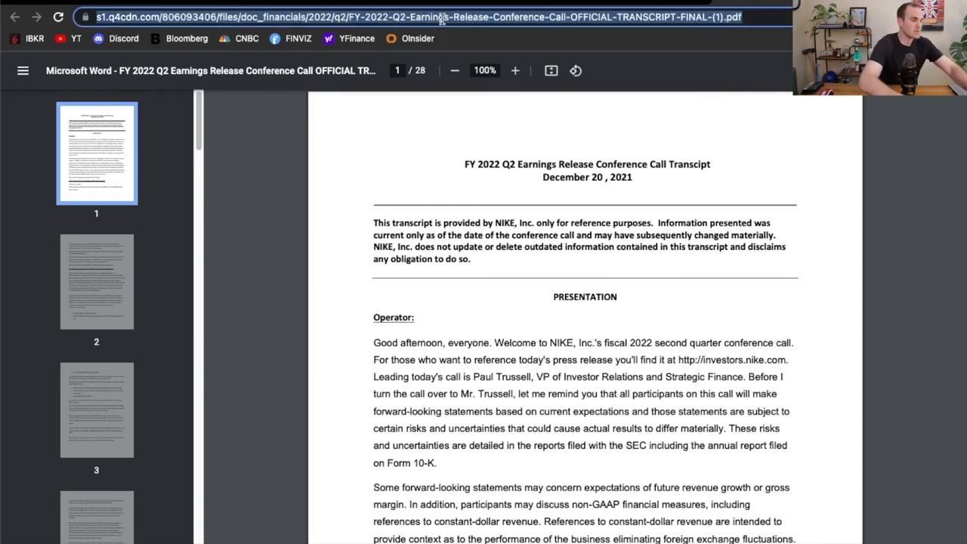
Step: Search 'nke transcript' and read The Motley Fool's Nike Q2 2022 earnings call transcript
text(nke transript)
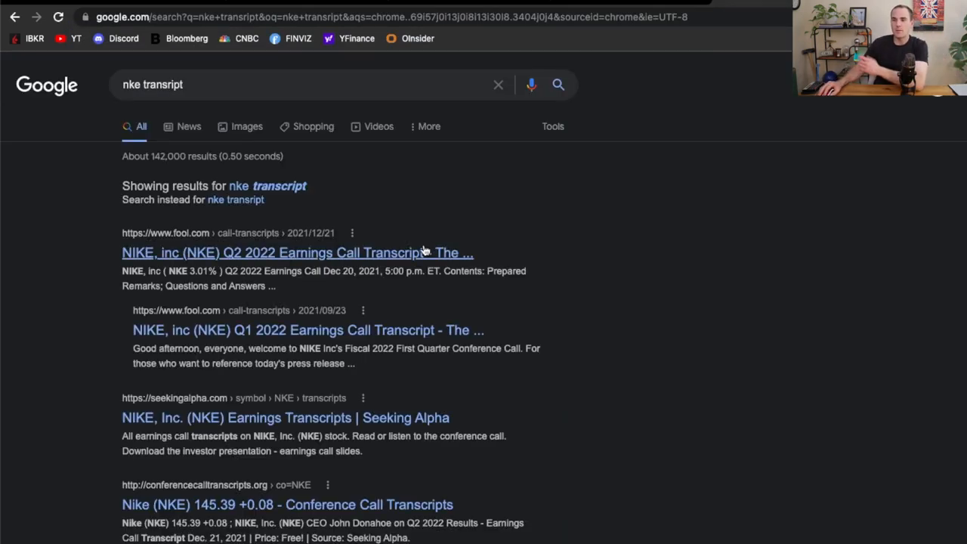
click(297, 253)
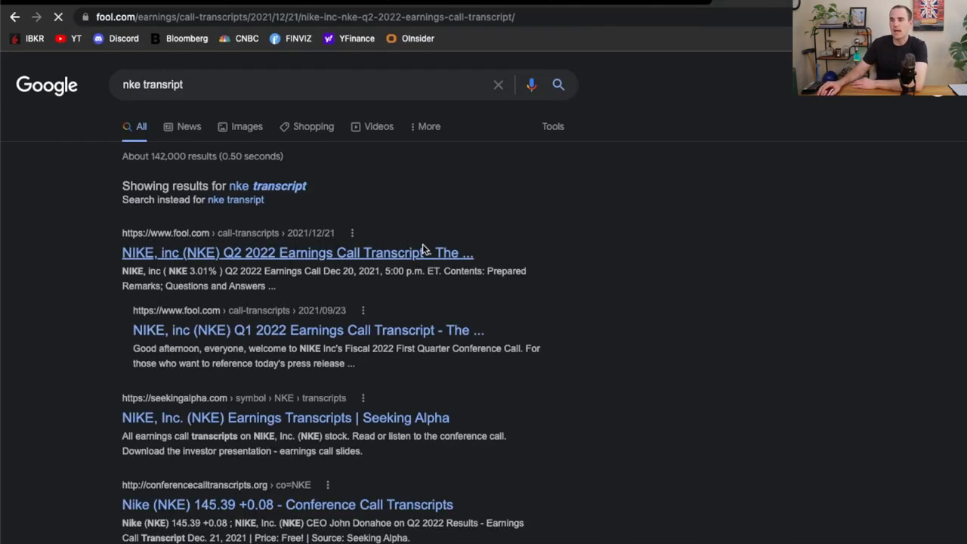
click(297, 252)
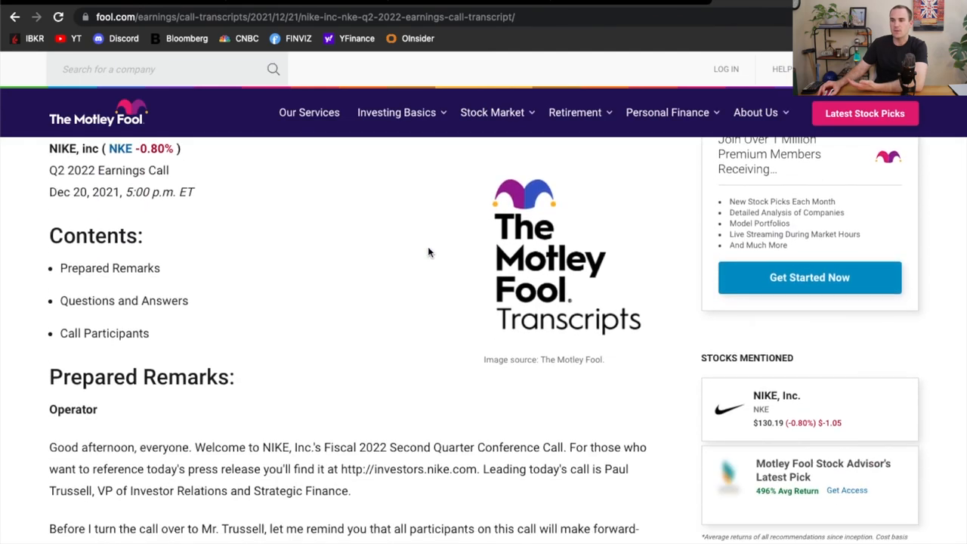
scroll(down, 3)
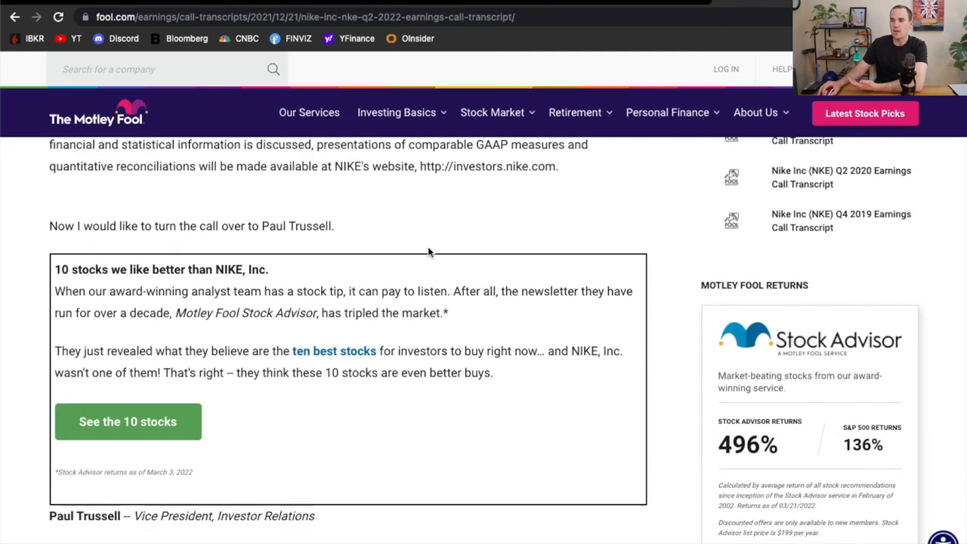
scroll(down, 3)
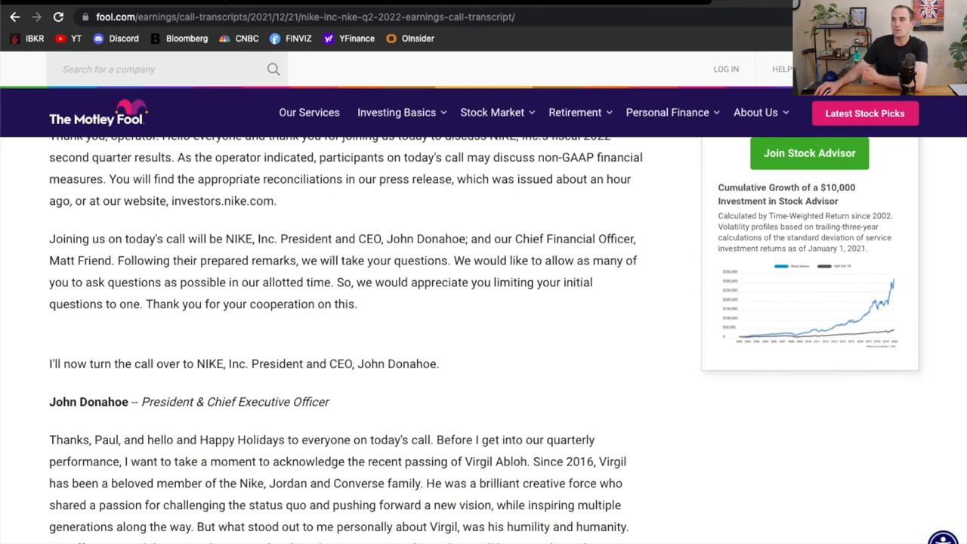